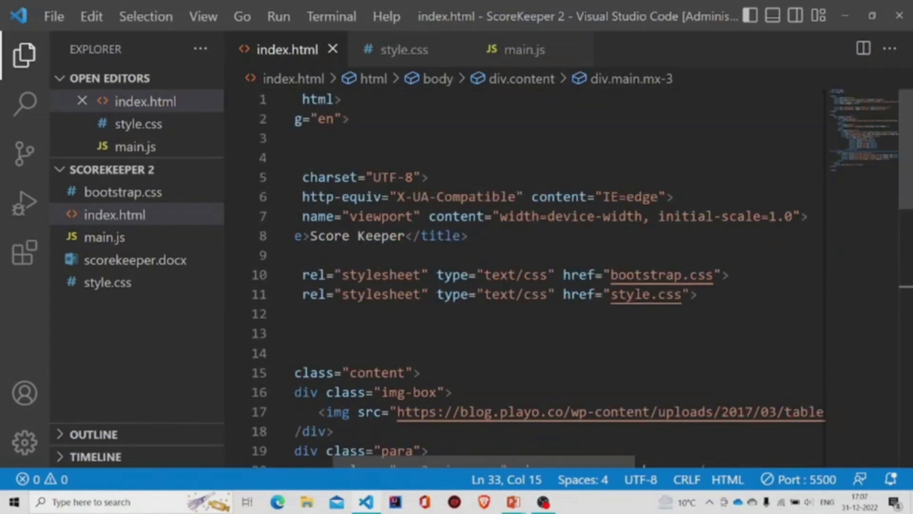
- Review index.html up to the main.js script line, then scroll through style.css's .content rules
scroll(down, 3)
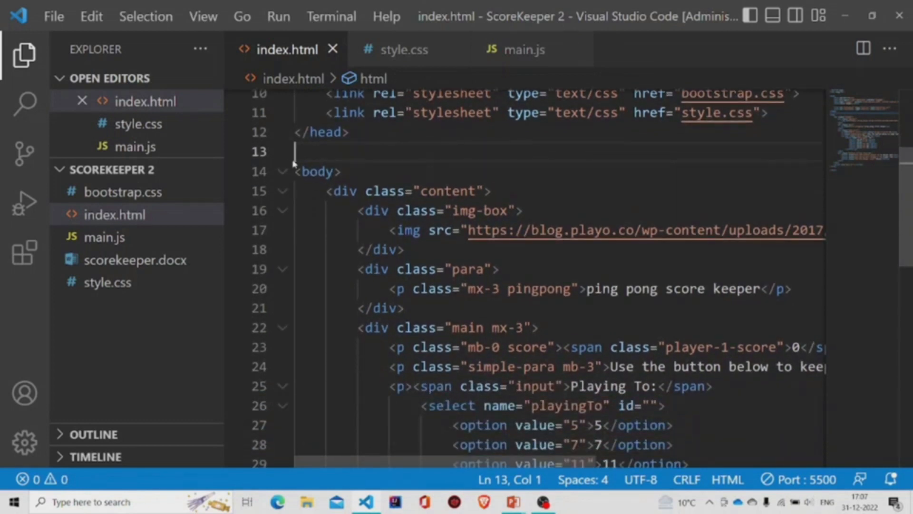
double_click(318, 171)
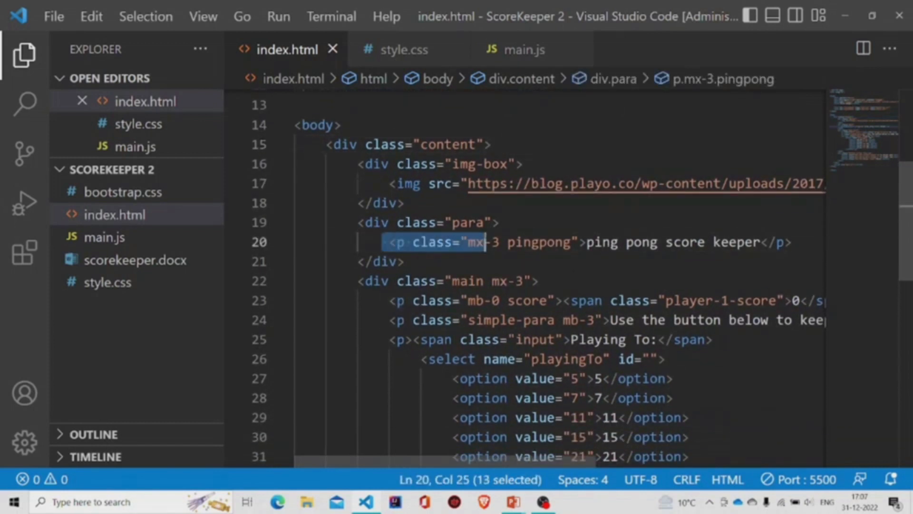
click(403, 261)
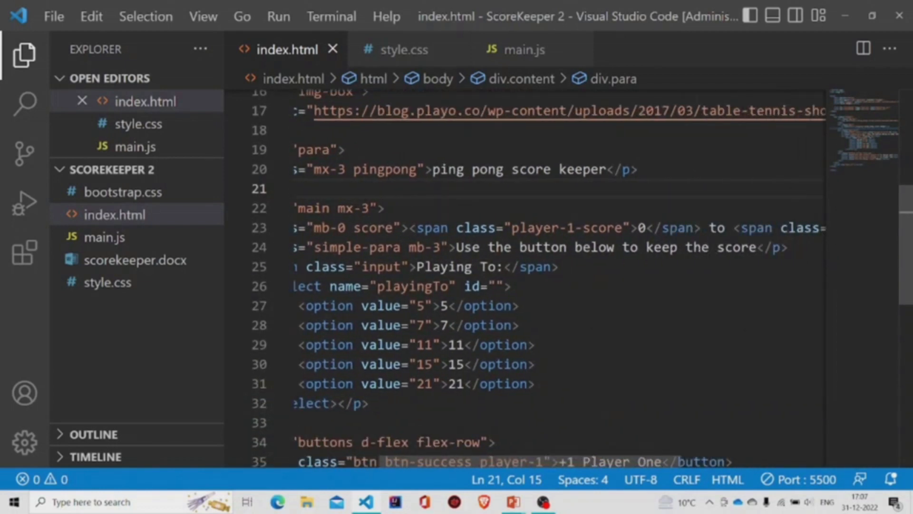
click(527, 228)
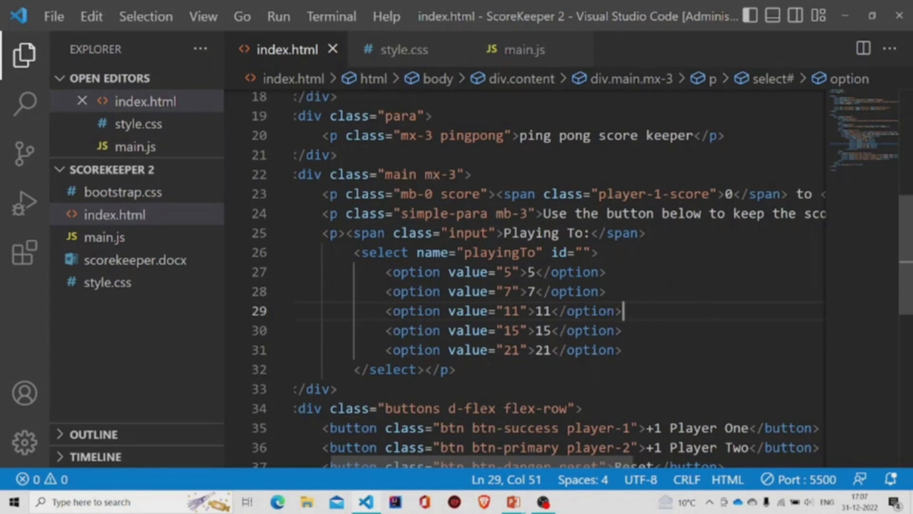
scroll(down, 3)
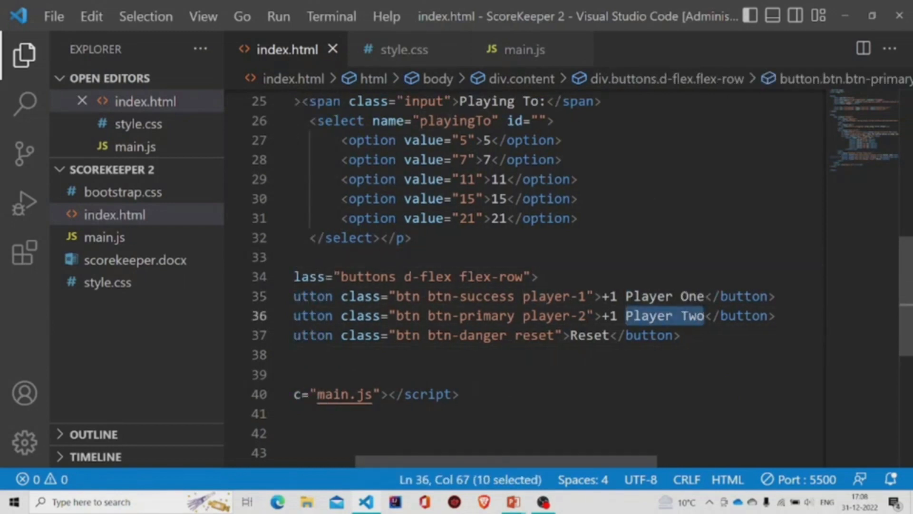
click(570, 334)
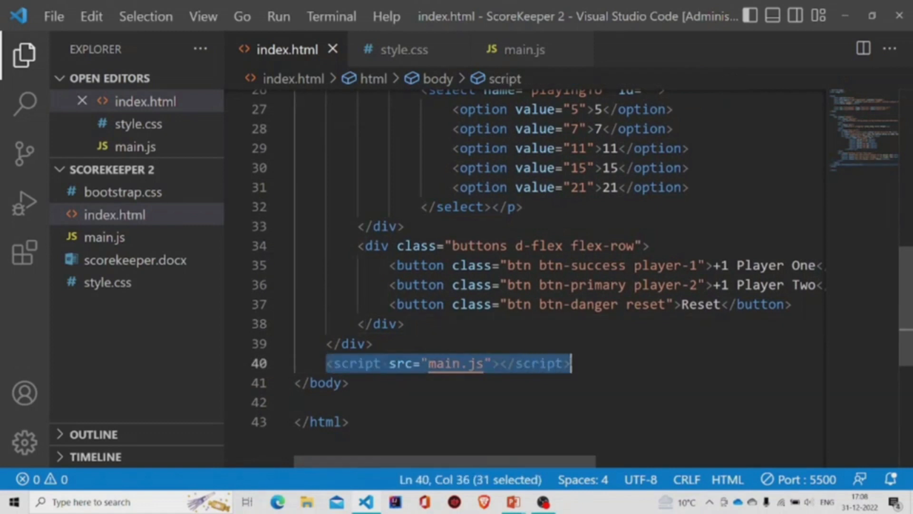
mouse_move(456, 363)
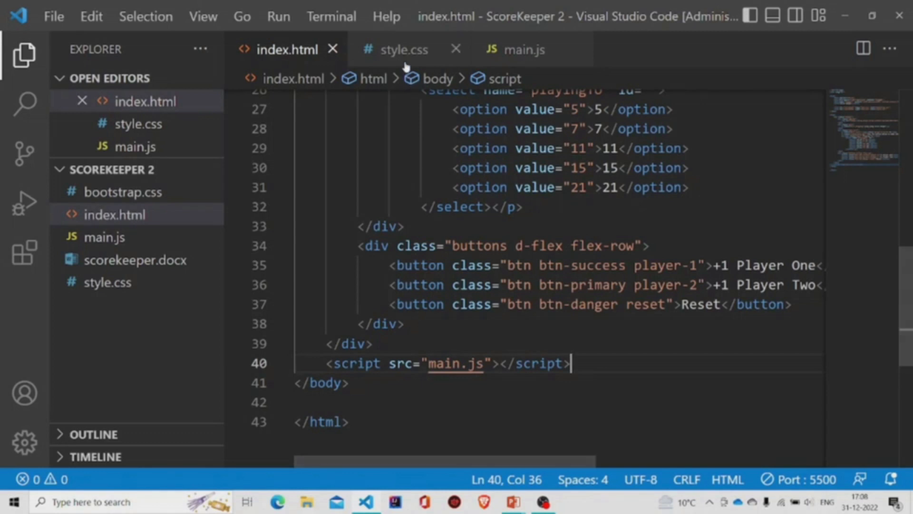
click(402, 49)
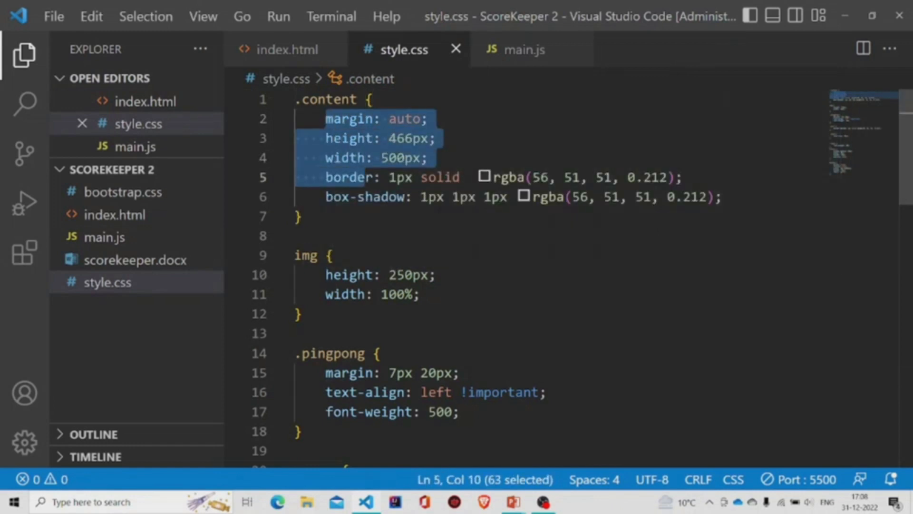
scroll(down, 3)
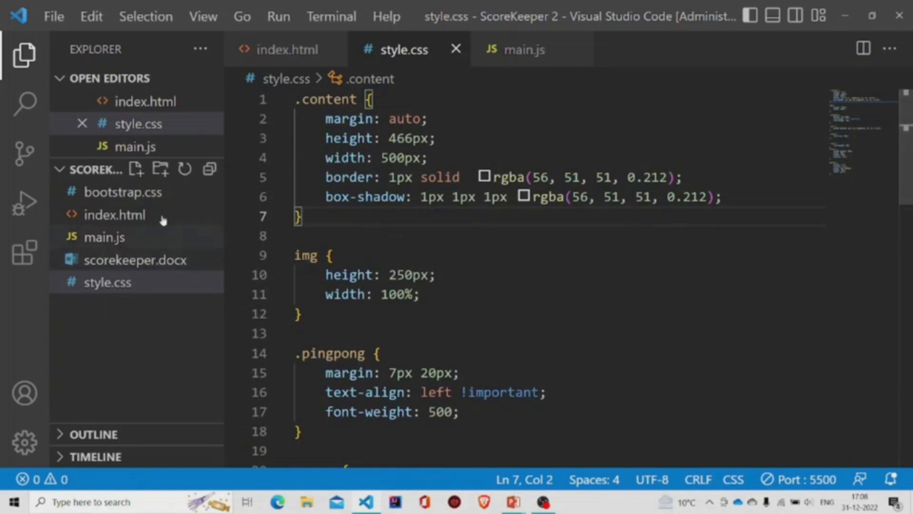
- Serve index.html with Live Server so the Score Keeper page shows in Chrome
right_click(115, 214)
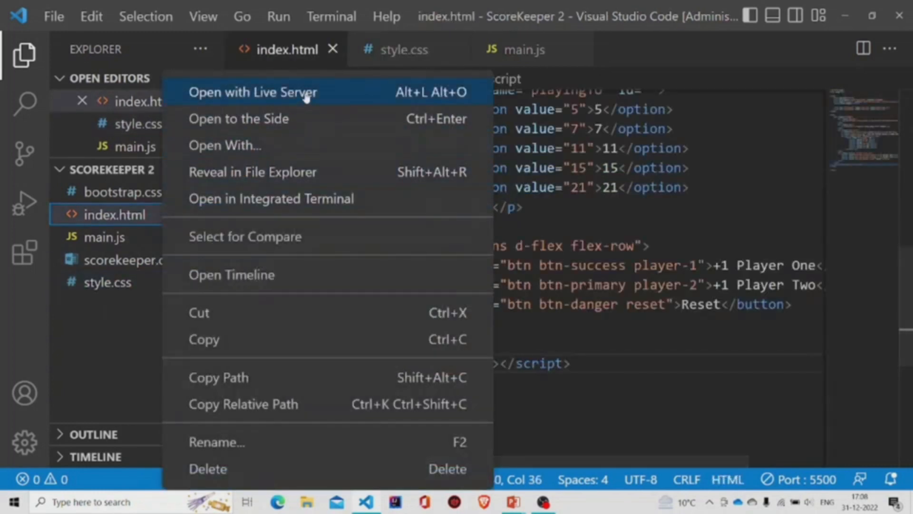
click(253, 92)
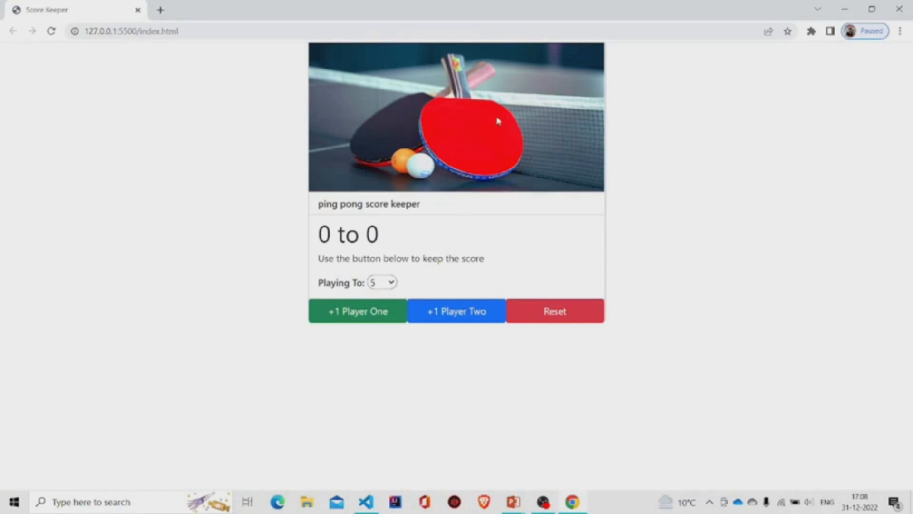
mouse_move(394, 488)
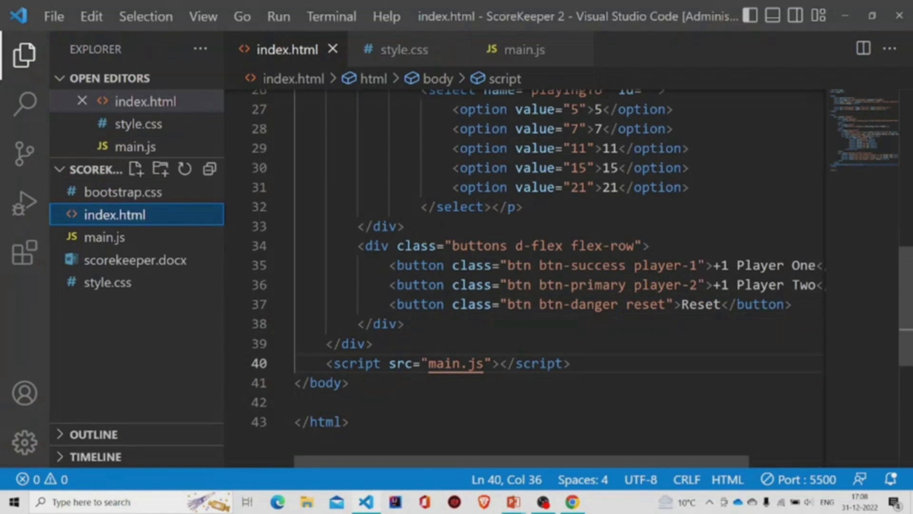
- Open main.js and highlight the player variable declarations
click(395, 49)
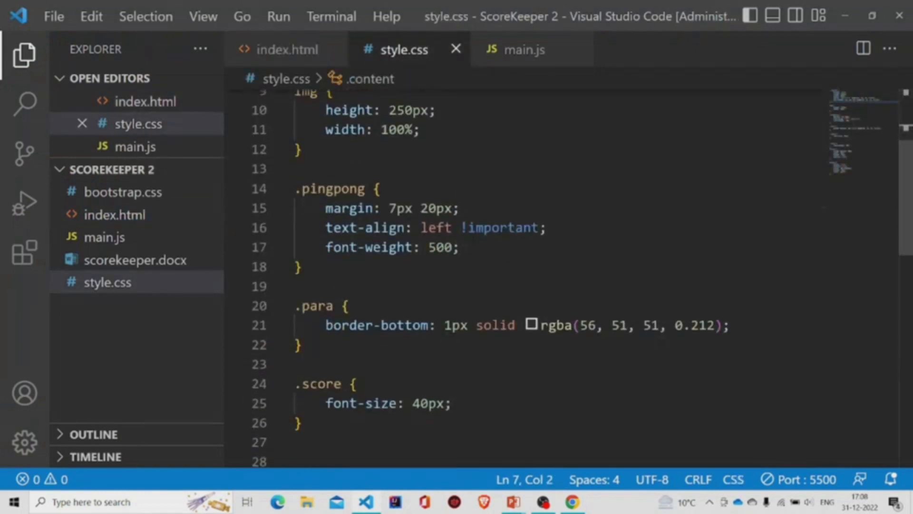
scroll(down, 3)
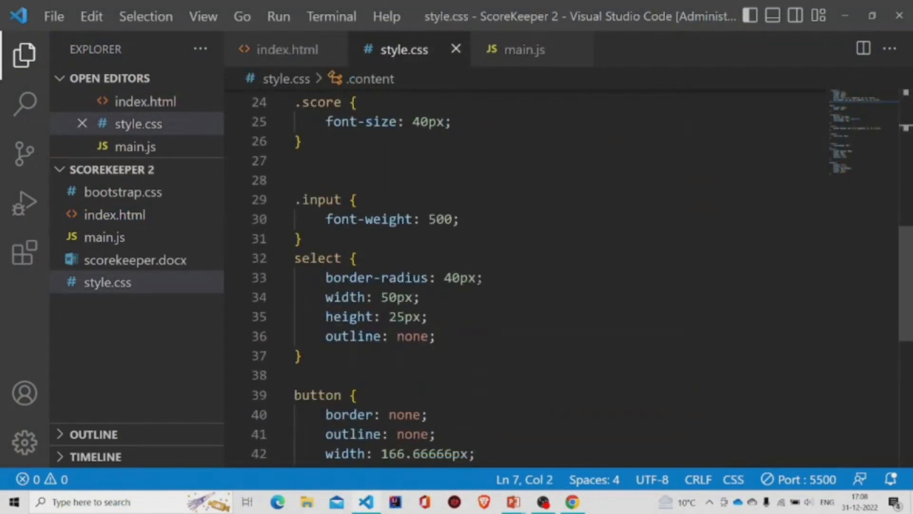
mouse_move(522, 49)
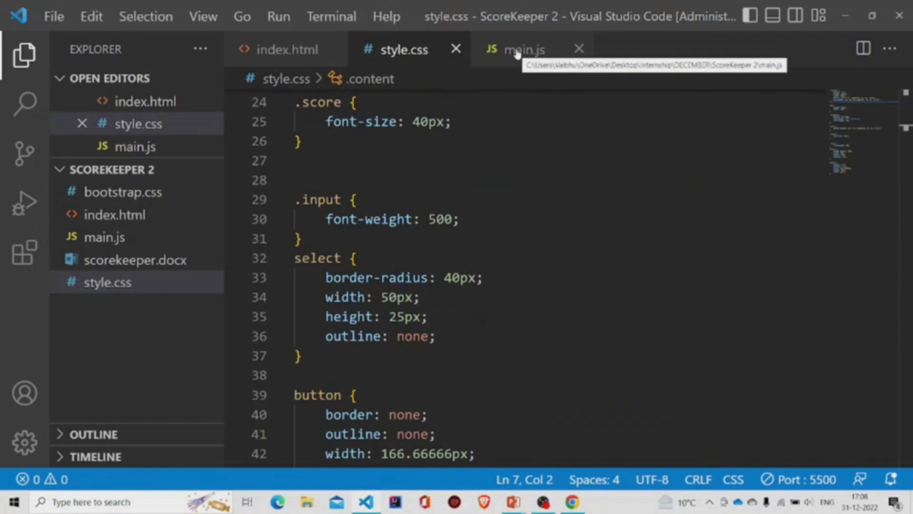
click(522, 49)
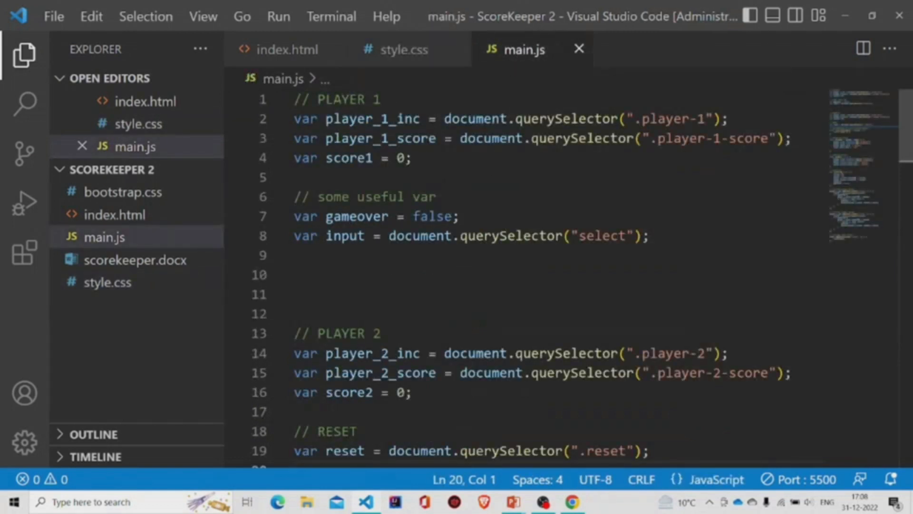
drag(294, 119, 372, 138)
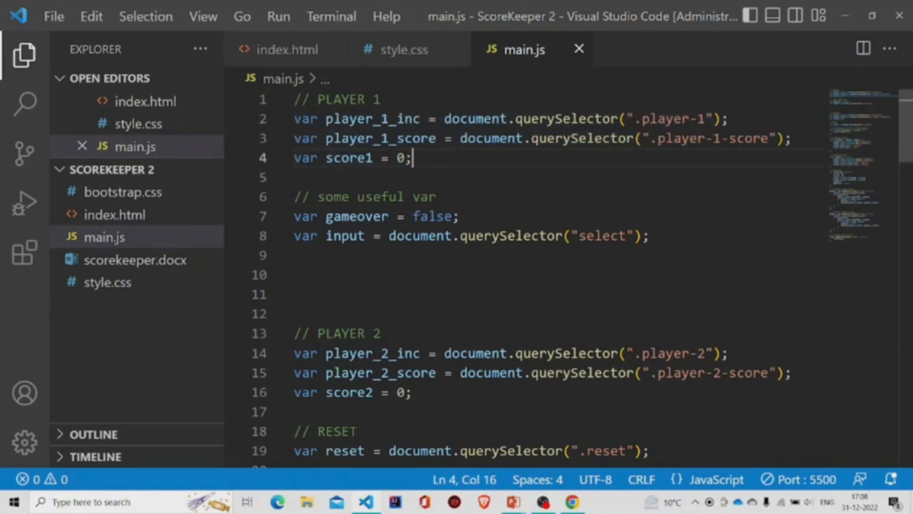
double_click(348, 158)
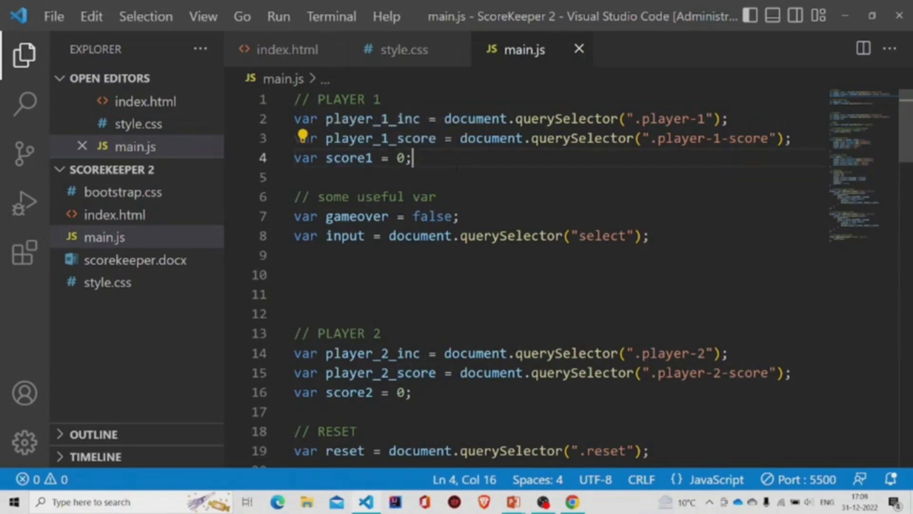
double_click(371, 119)
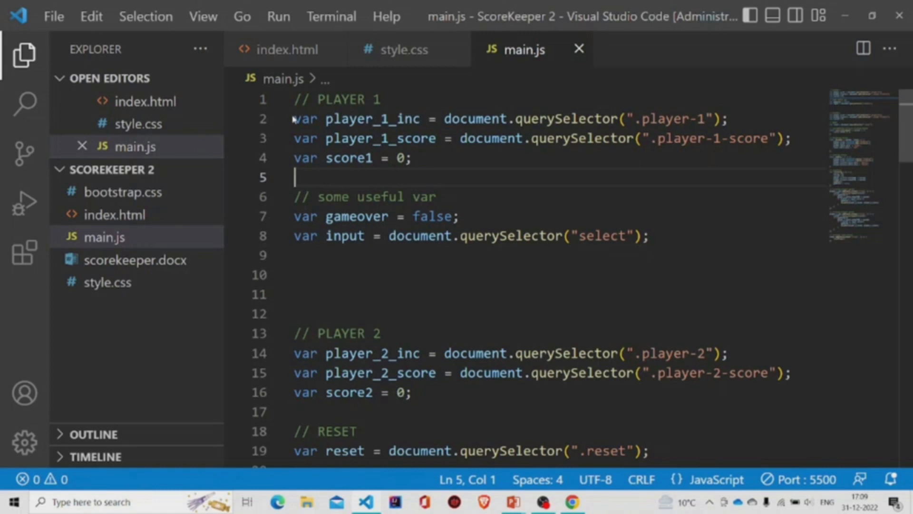
scroll(down, 3)
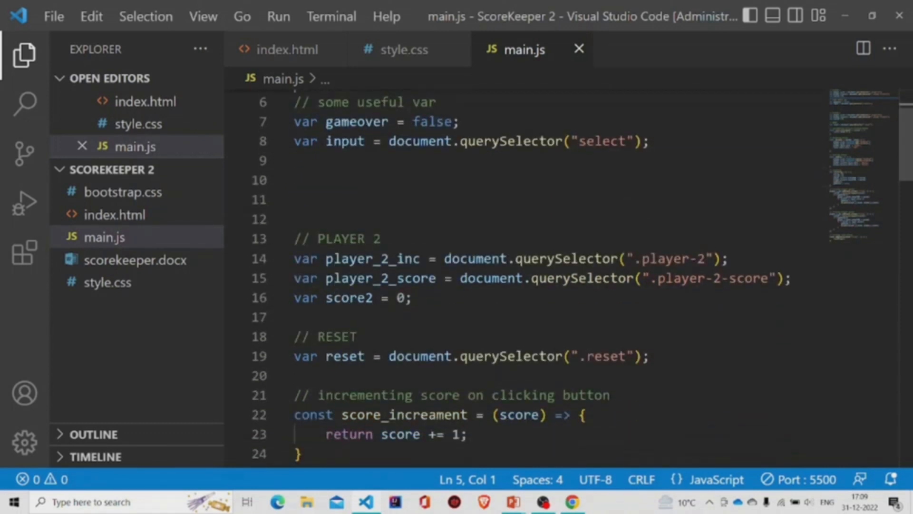
drag(294, 259, 410, 298)
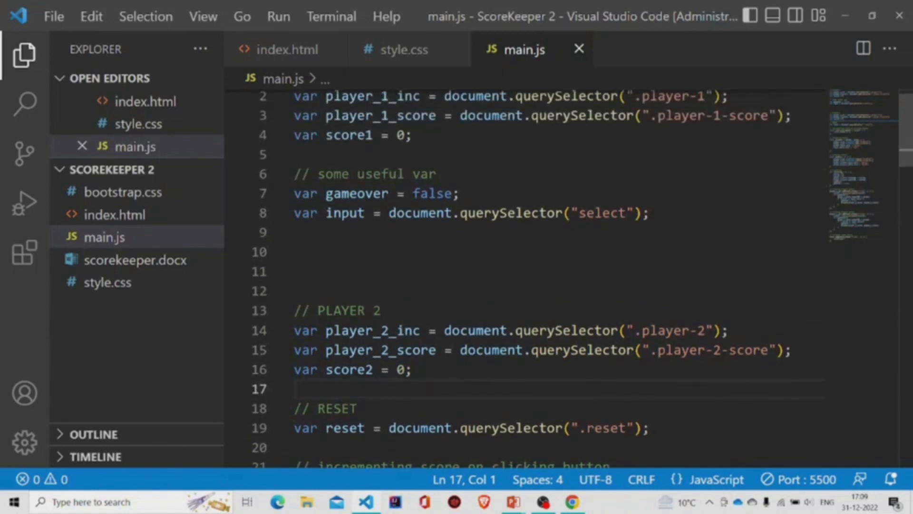
- Highlight the gameover, input and reset variables, scrolling toward score_increament
double_click(357, 194)
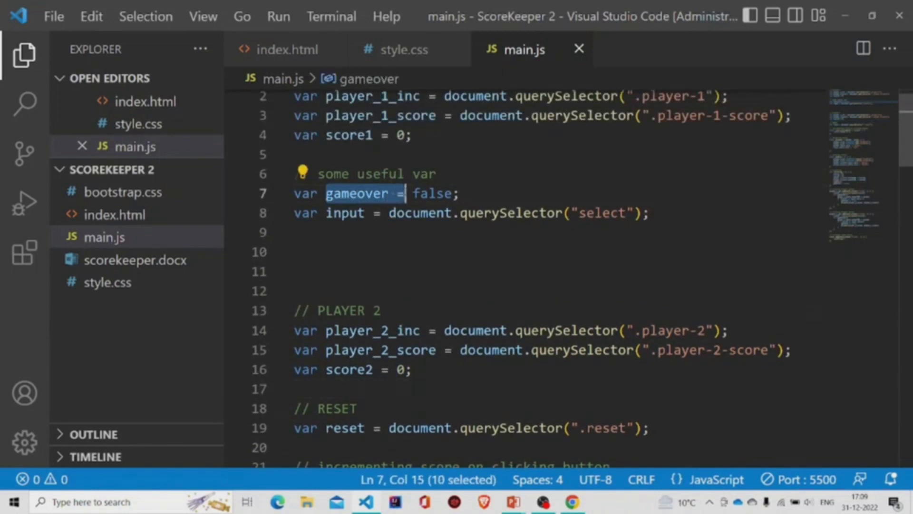
click(326, 194)
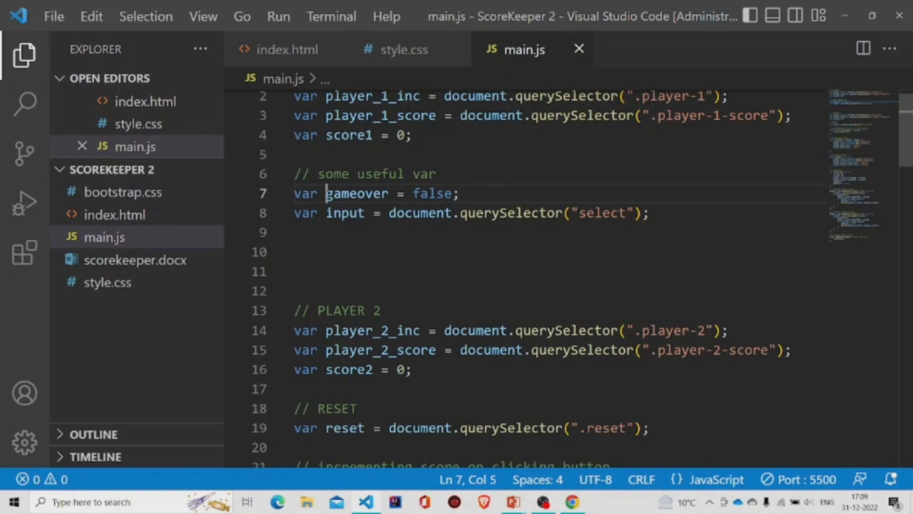
double_click(355, 193)
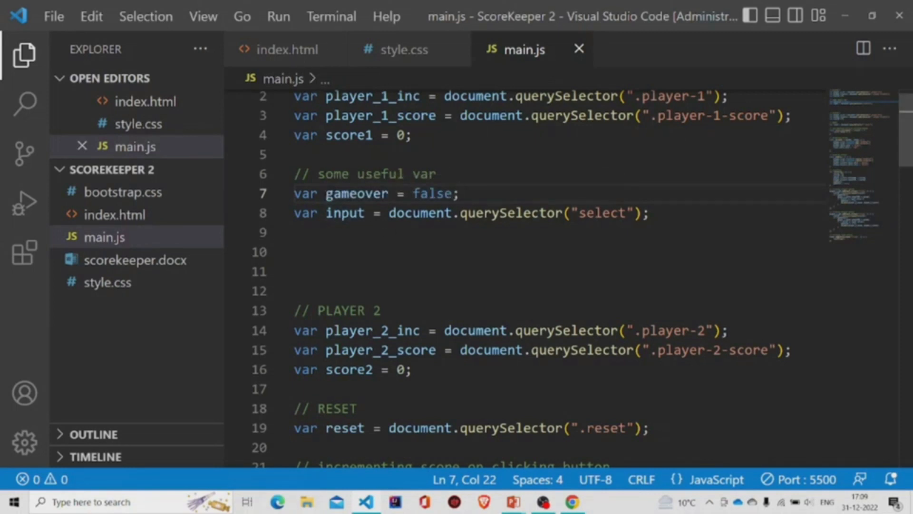
double_click(344, 213)
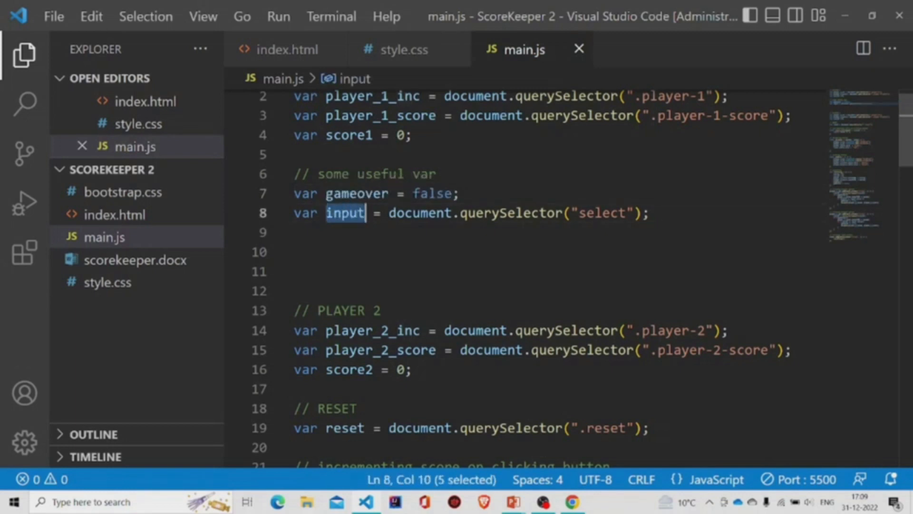
scroll(down, 3)
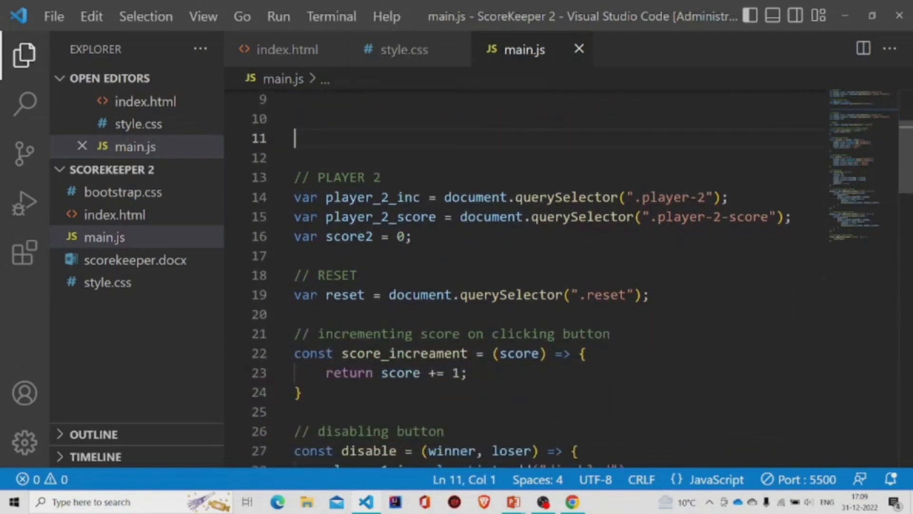
drag(522, 295, 648, 295)
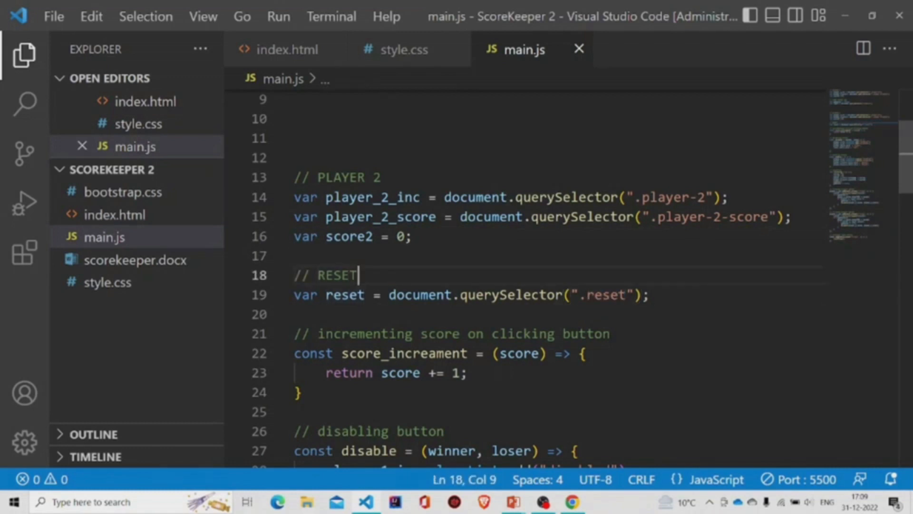
double_click(345, 293)
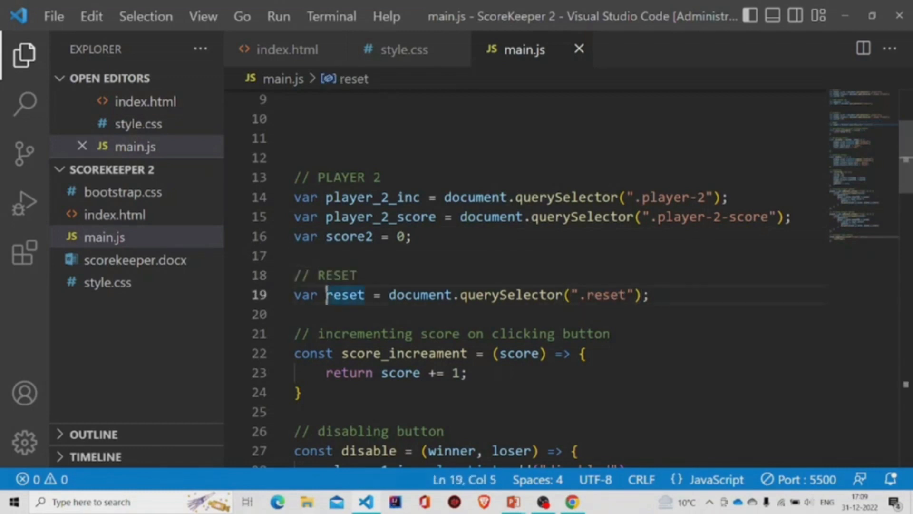
double_click(343, 295)
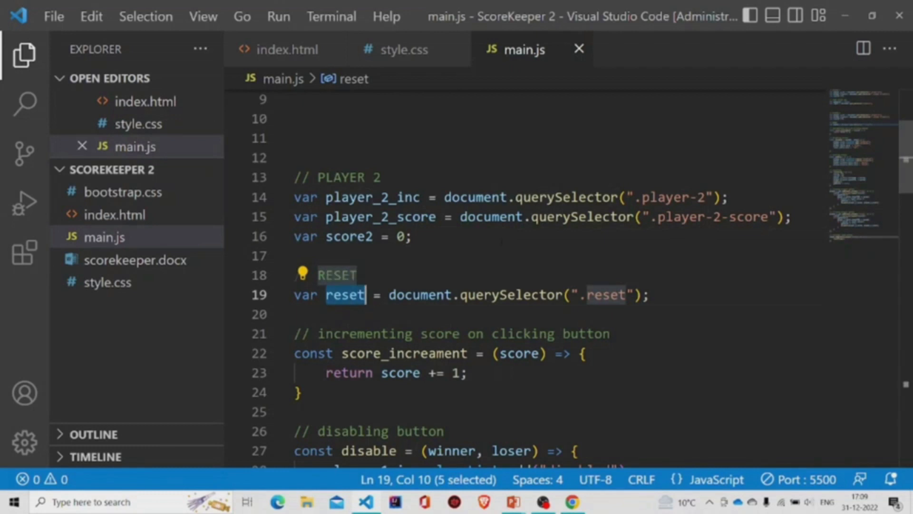
scroll(down, 3)
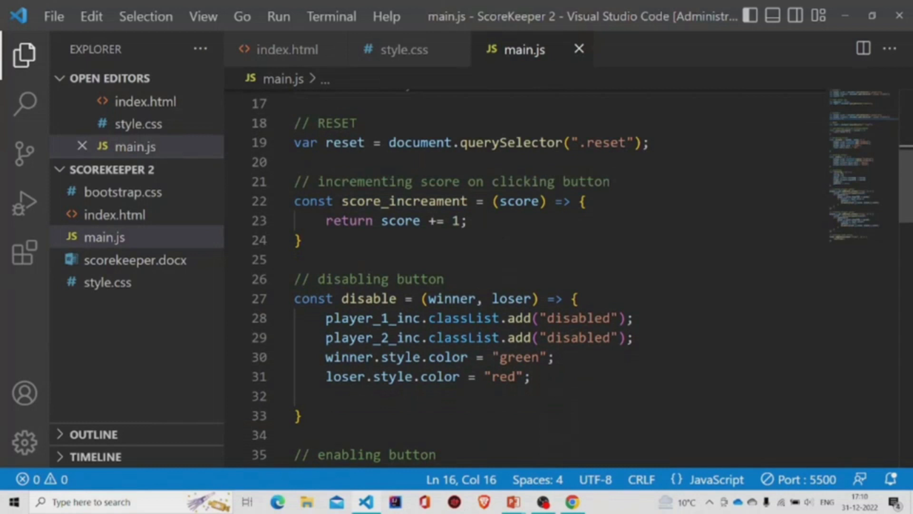
double_click(404, 200)
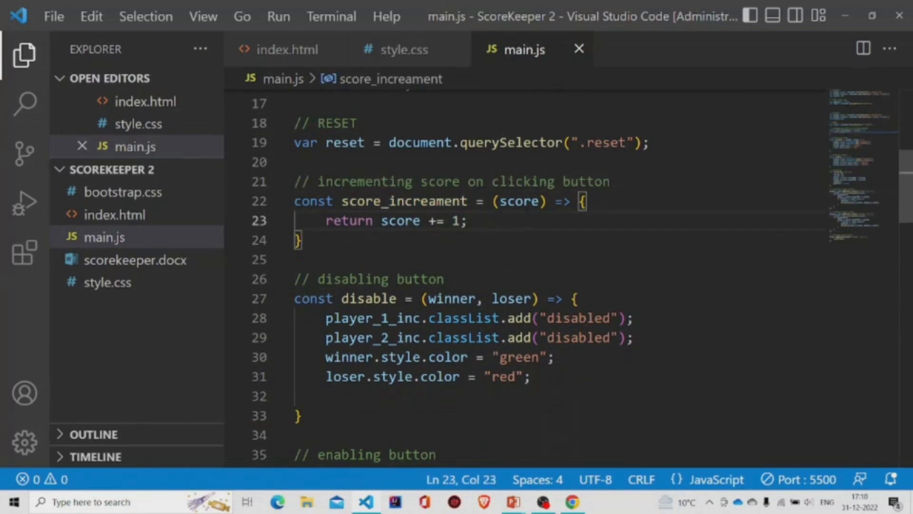
double_click(518, 200)
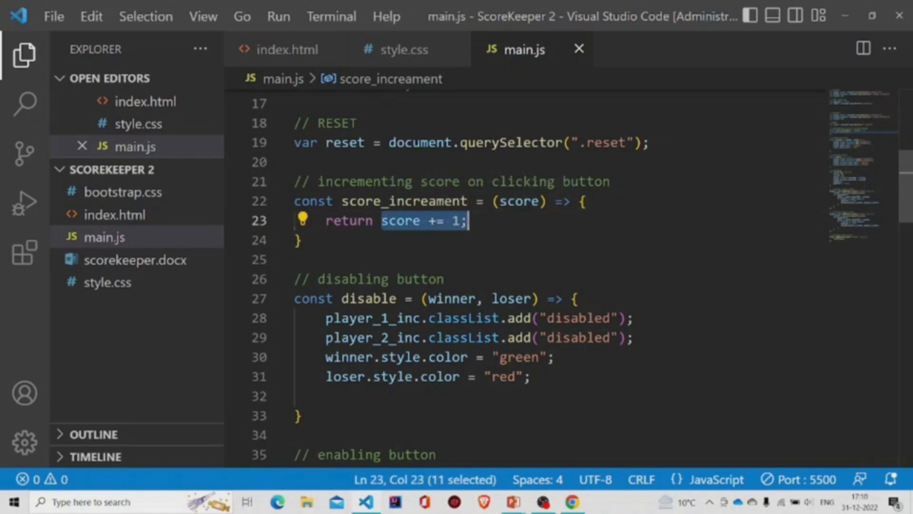
click(466, 221)
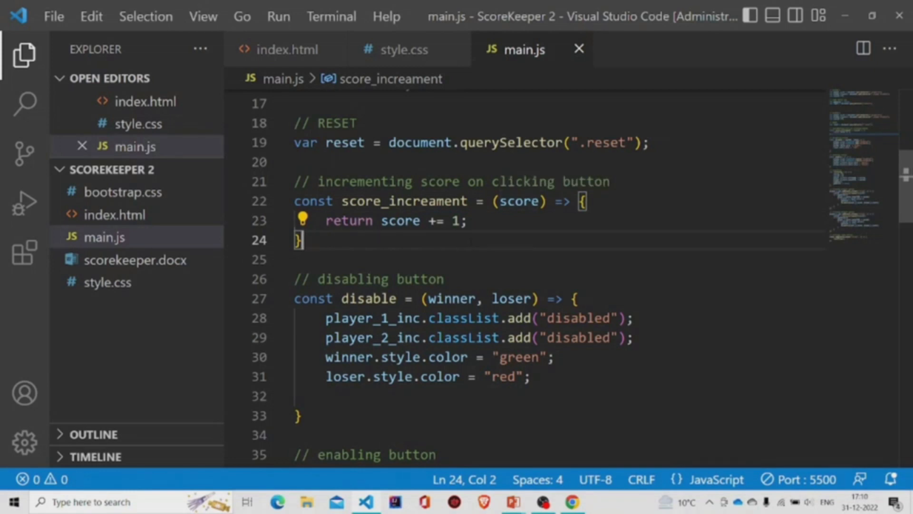
scroll(down, 3)
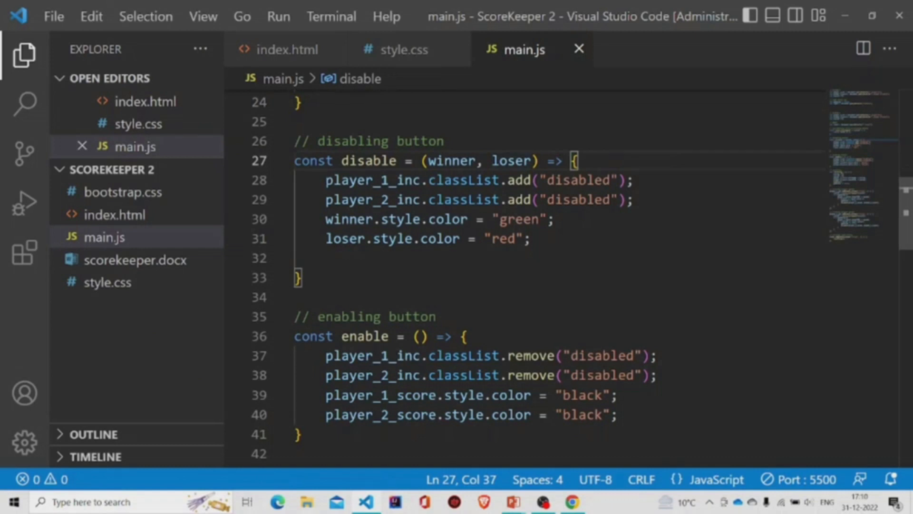
double_click(373, 179)
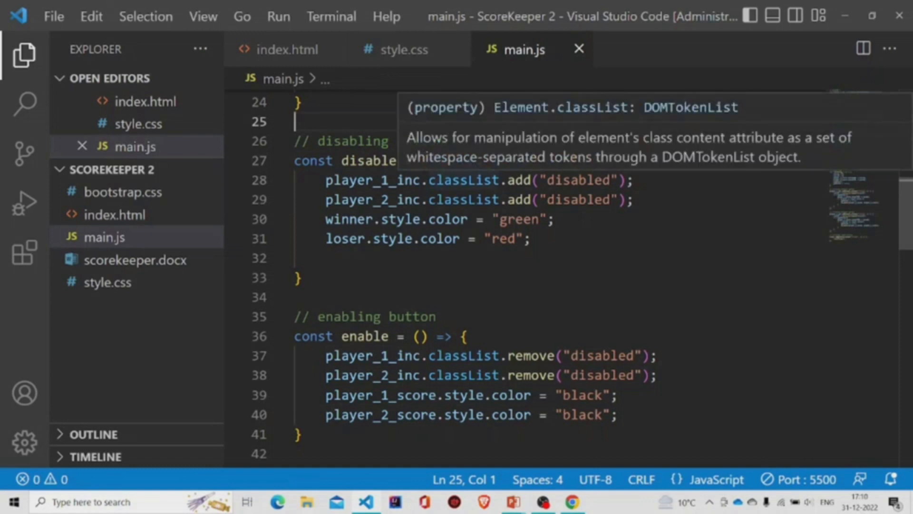
double_click(460, 179)
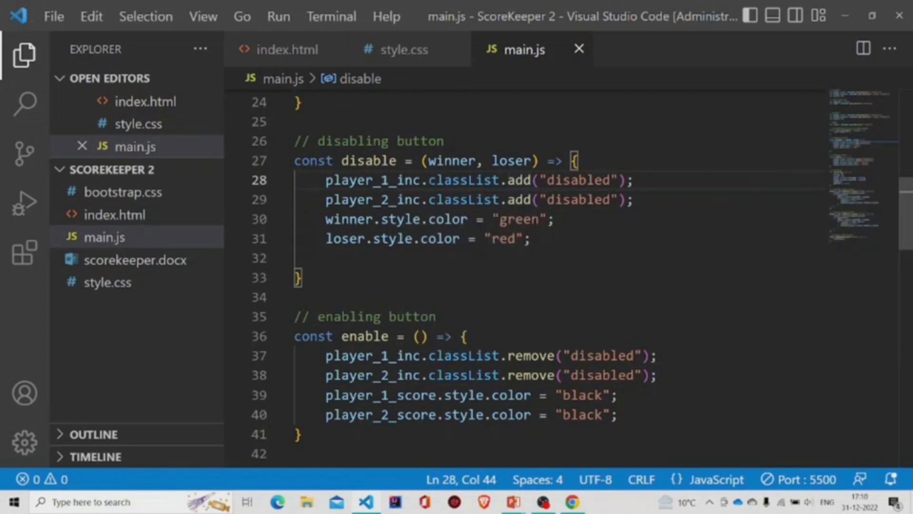
double_click(463, 179)
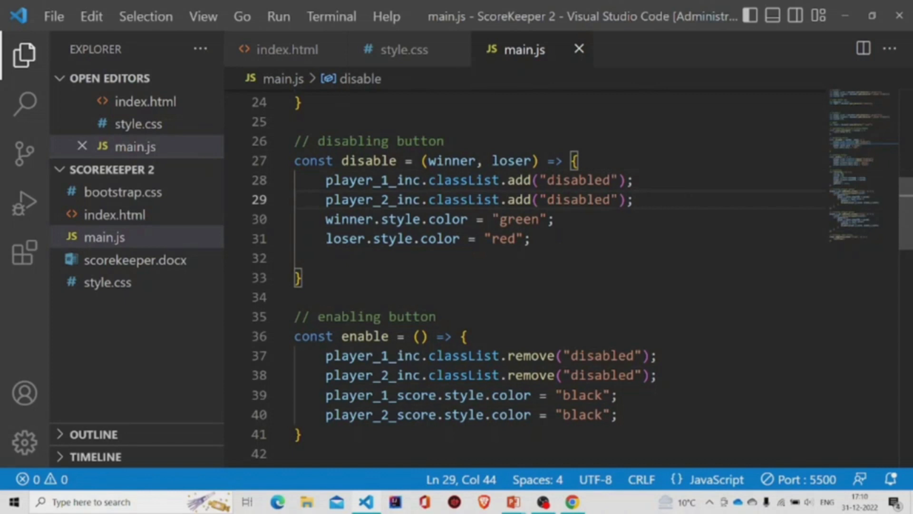
click(635, 179)
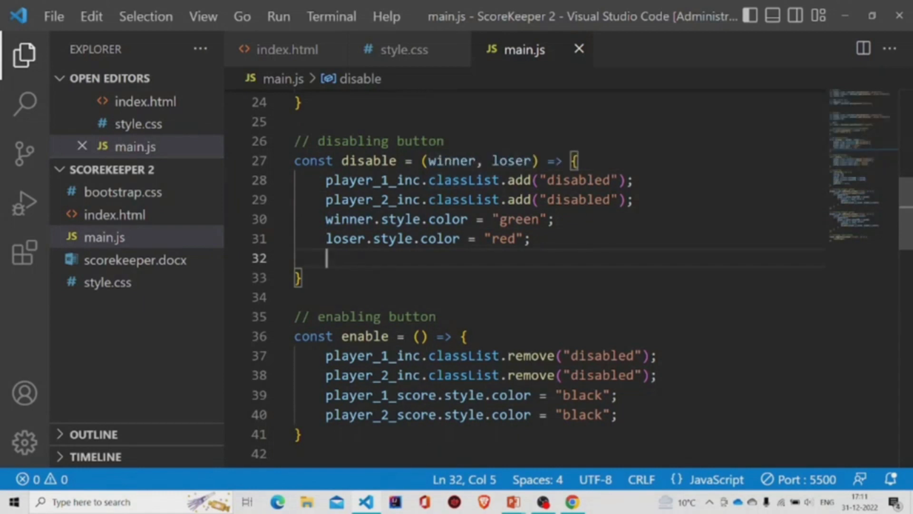
double_click(457, 161)
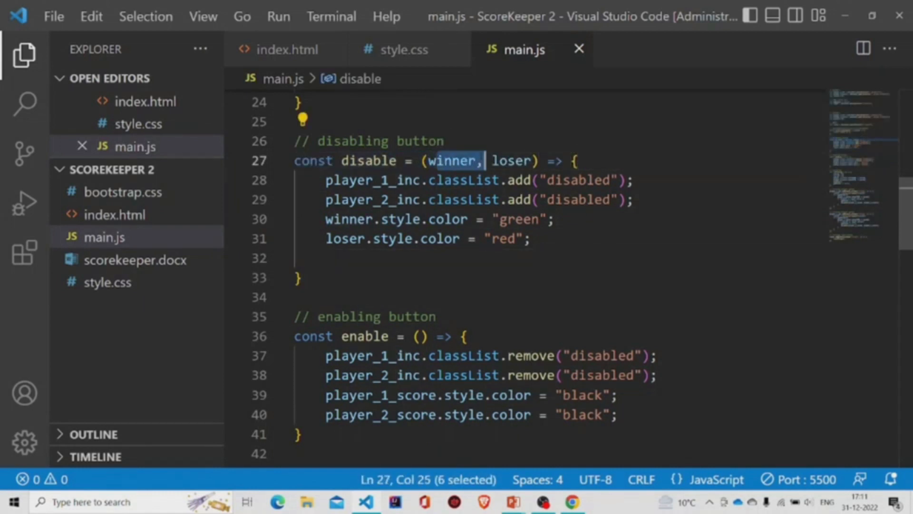
click(576, 161)
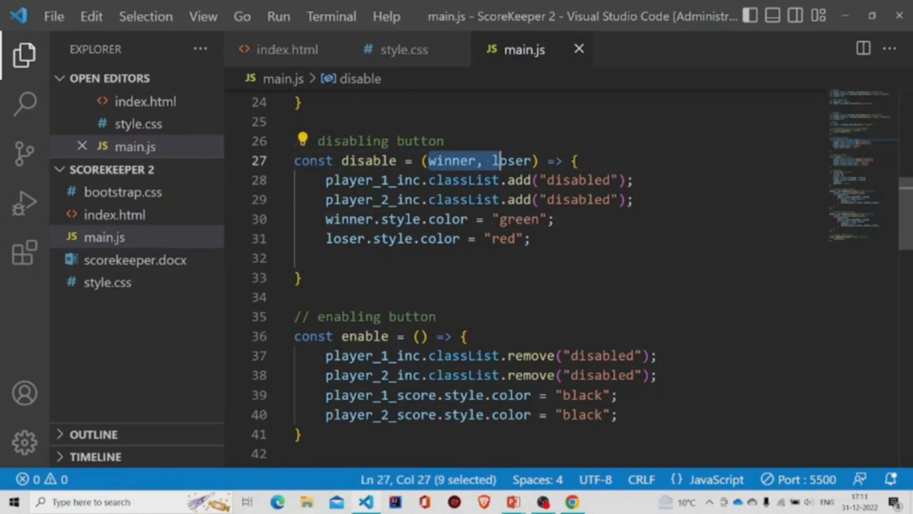
click(574, 160)
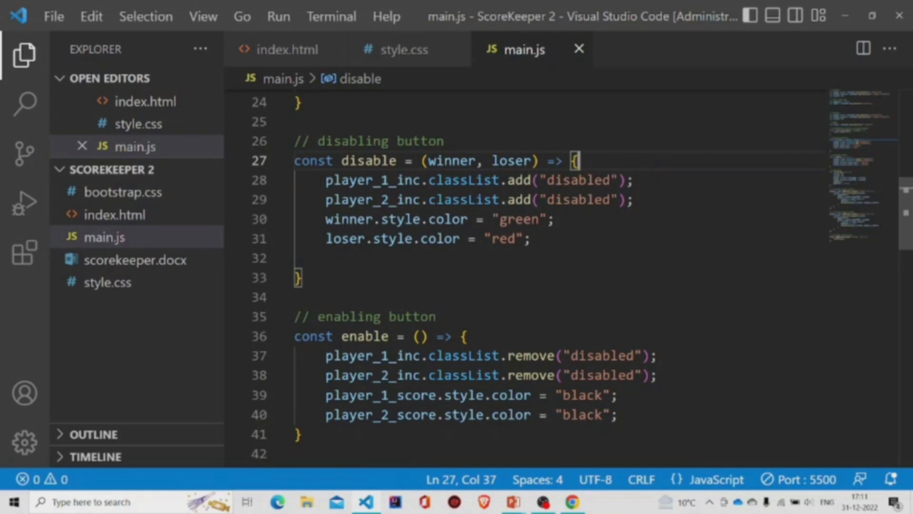
scroll(down, 3)
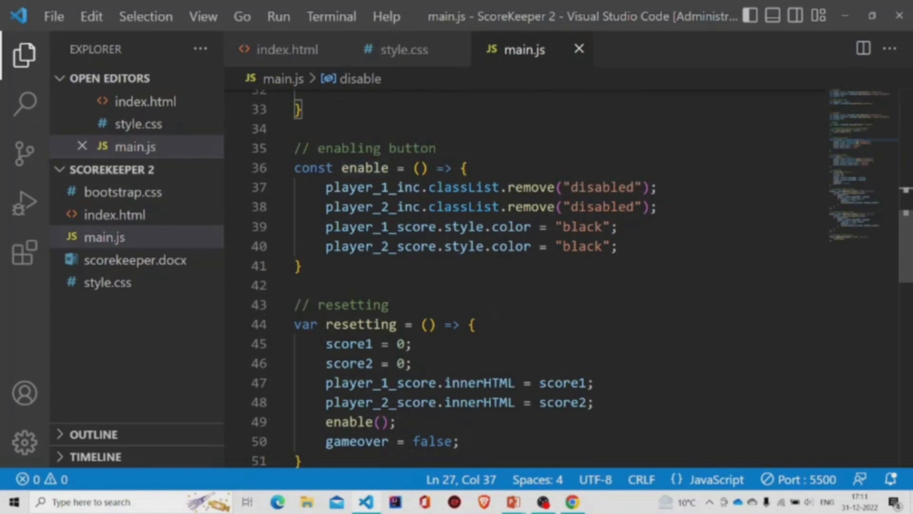
drag(324, 187, 574, 207)
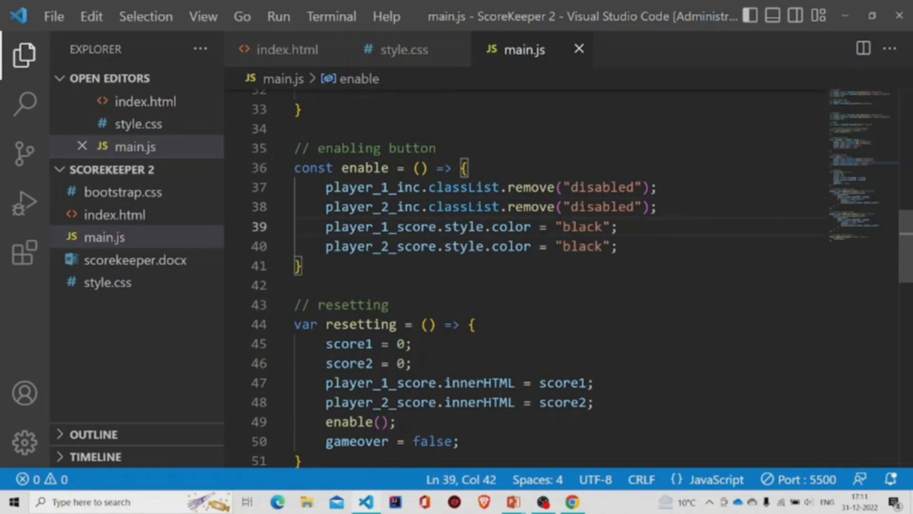
double_click(580, 227)
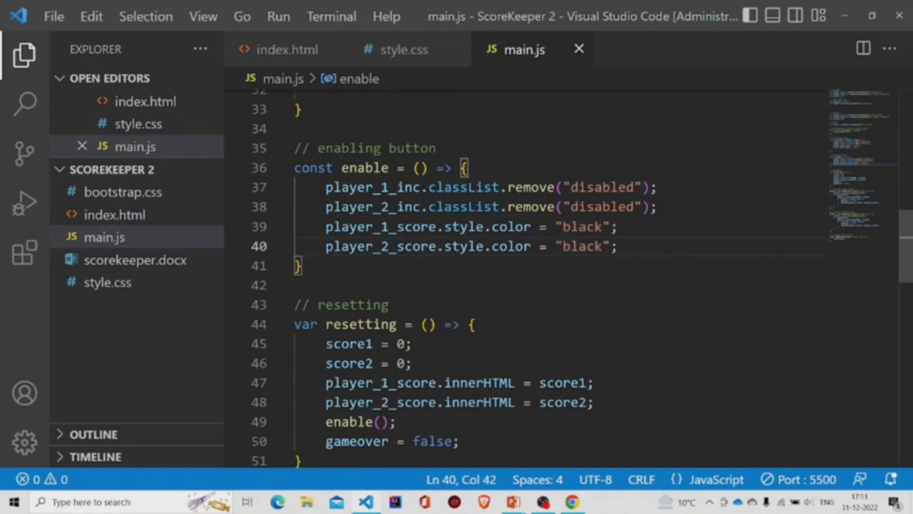
scroll(down, 3)
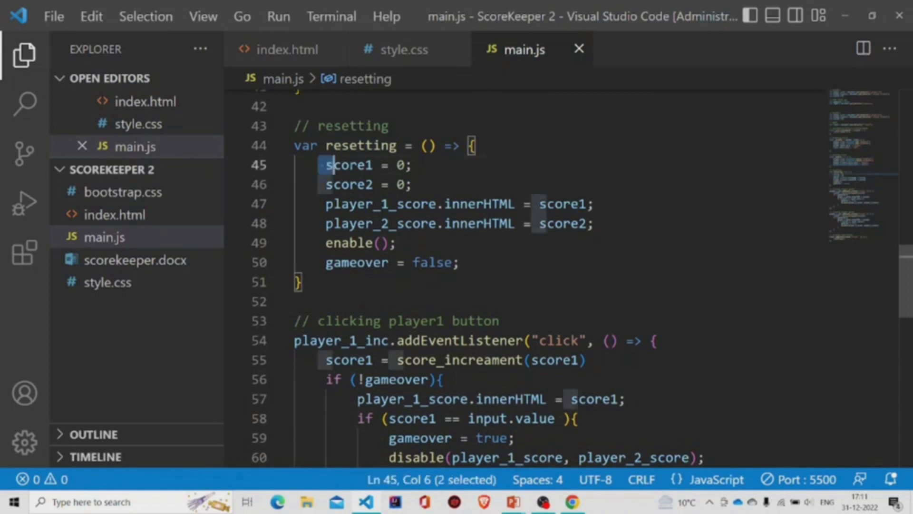
drag(329, 165, 384, 184)
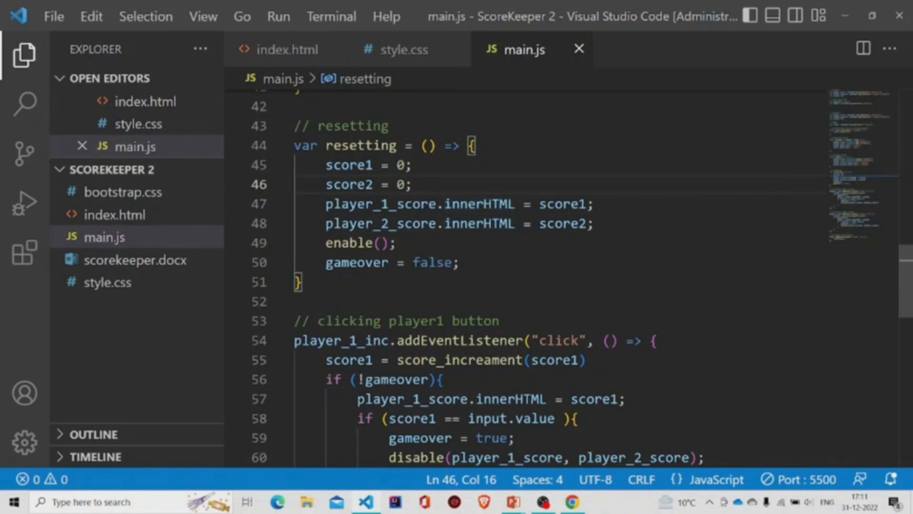
double_click(348, 243)
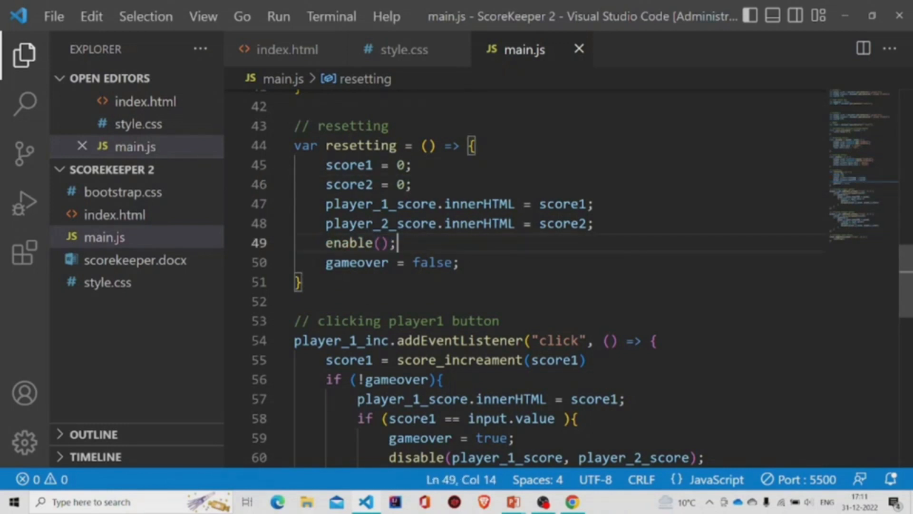
triple_click(379, 262)
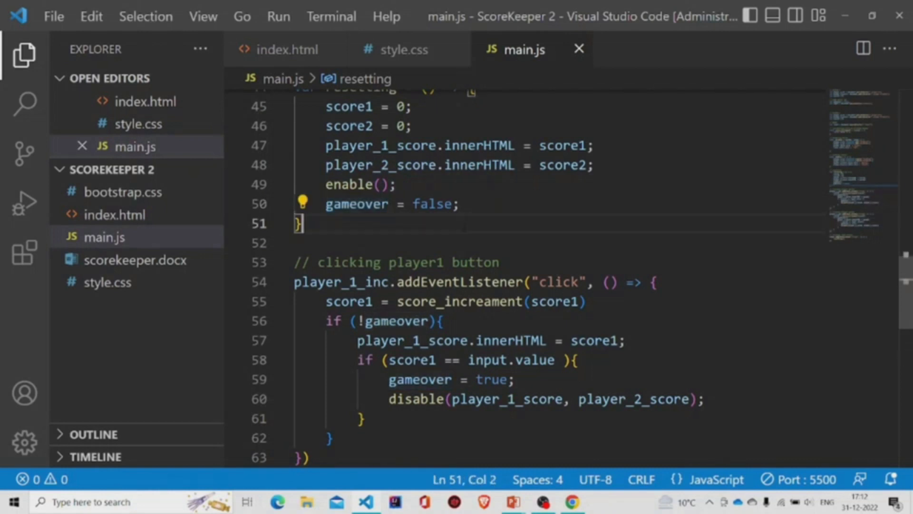
- Highlight the player 1 click handler and its if (!gameover) block
scroll(down, 3)
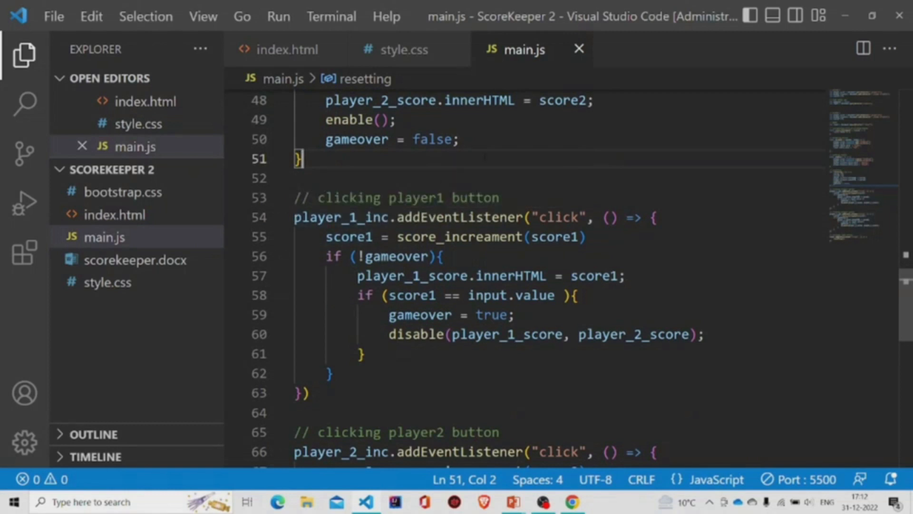
scroll(down, 3)
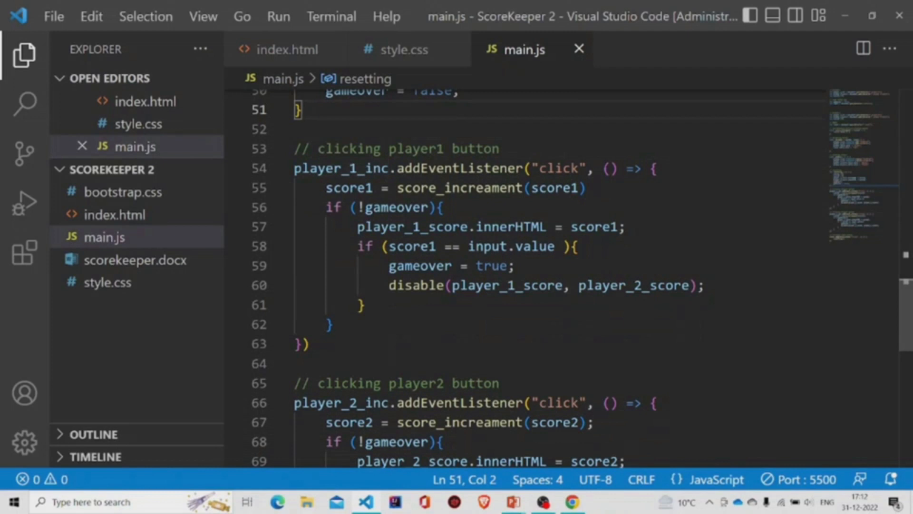
drag(607, 168, 576, 246)
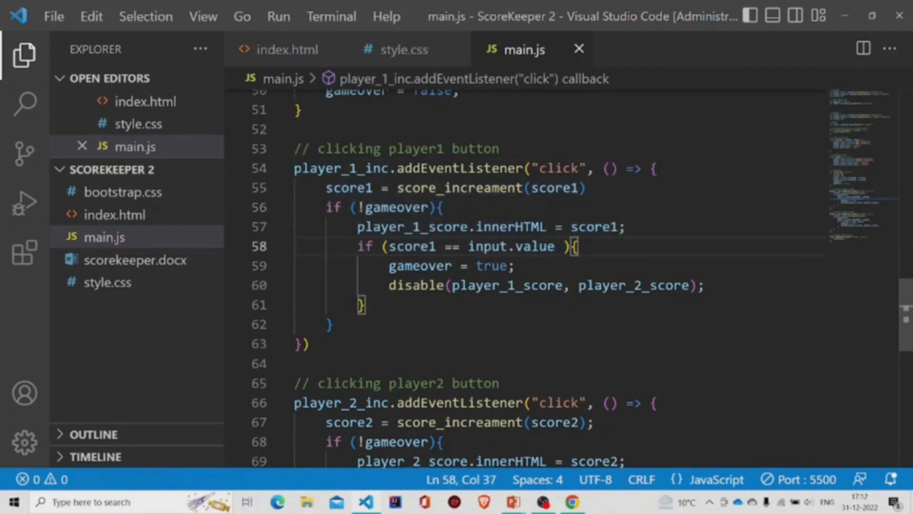
double_click(348, 188)
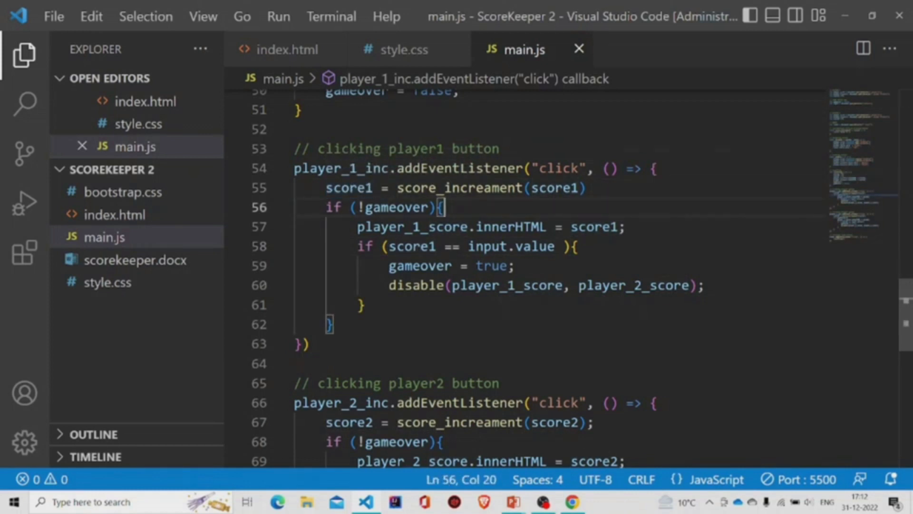
drag(579, 168, 389, 187)
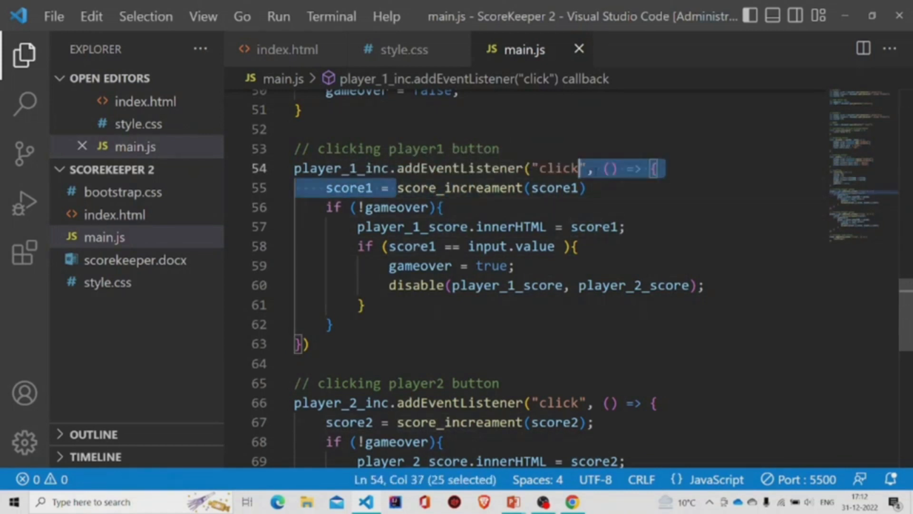
click(587, 187)
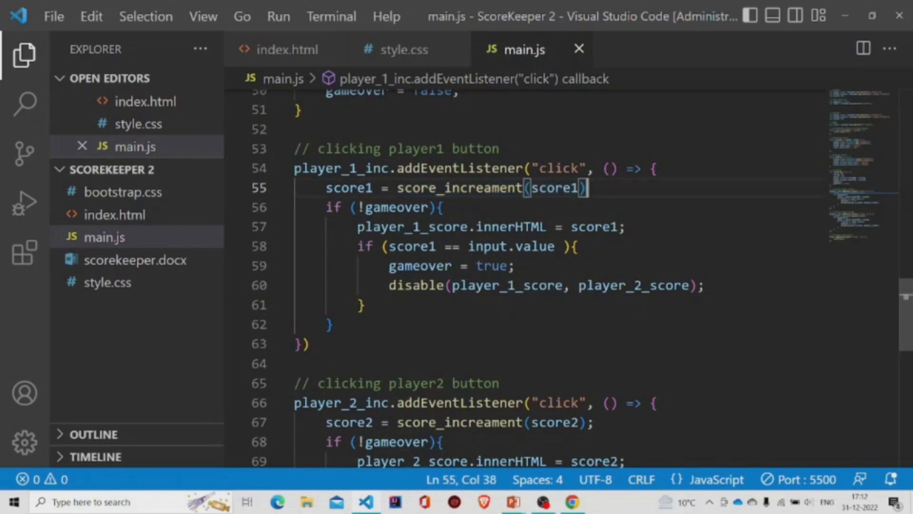
drag(324, 207, 358, 266)
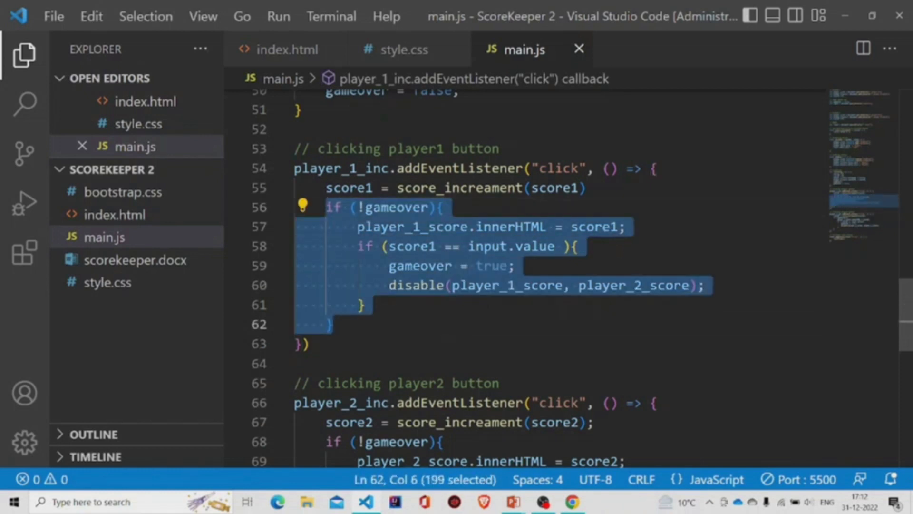
click(361, 305)
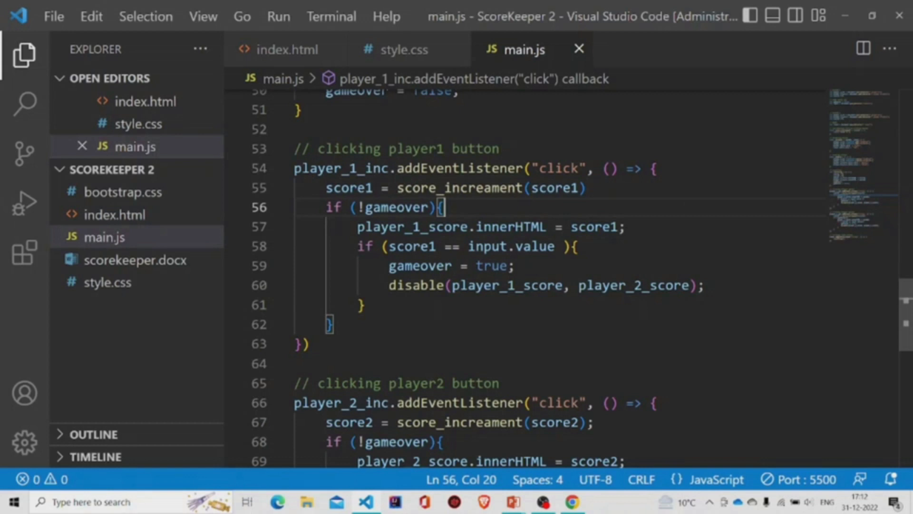
- Point out the score_increament call, winning-score check and disable call, then jump to disable's definition
double_click(348, 187)
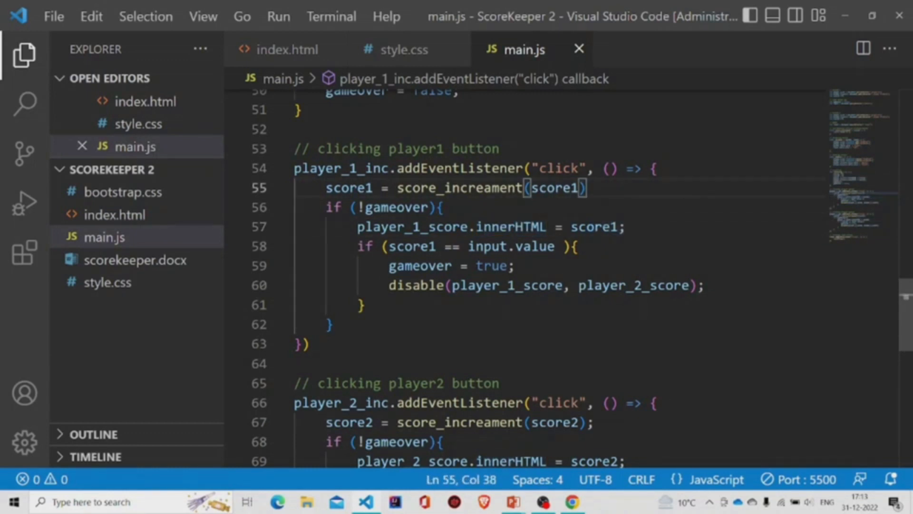
double_click(411, 227)
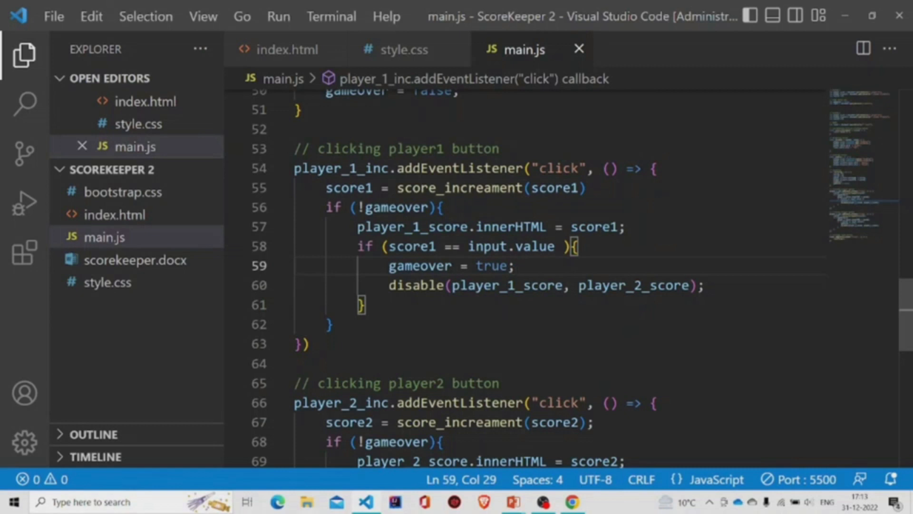
double_click(408, 286)
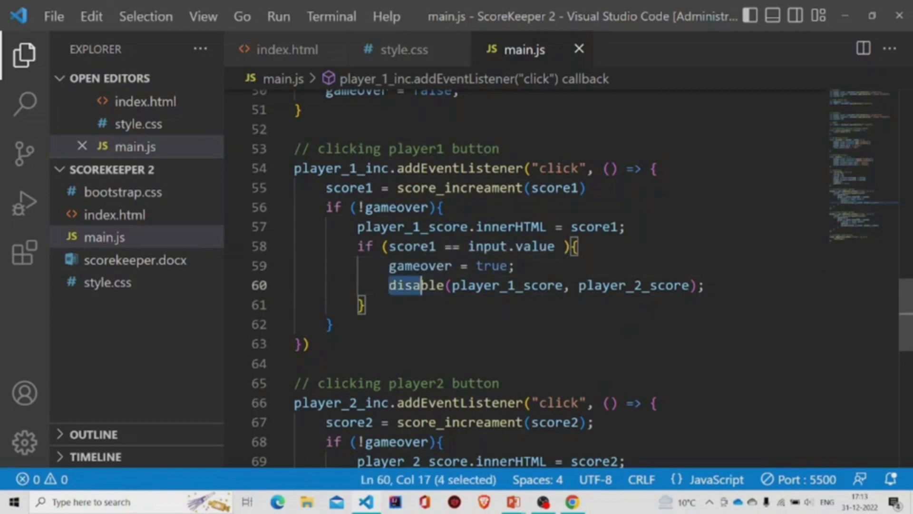
click(367, 303)
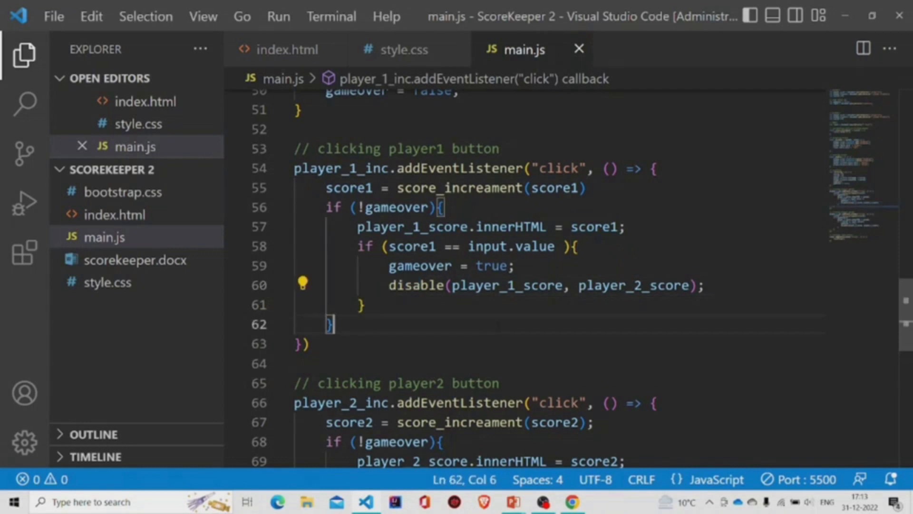
double_click(506, 285)
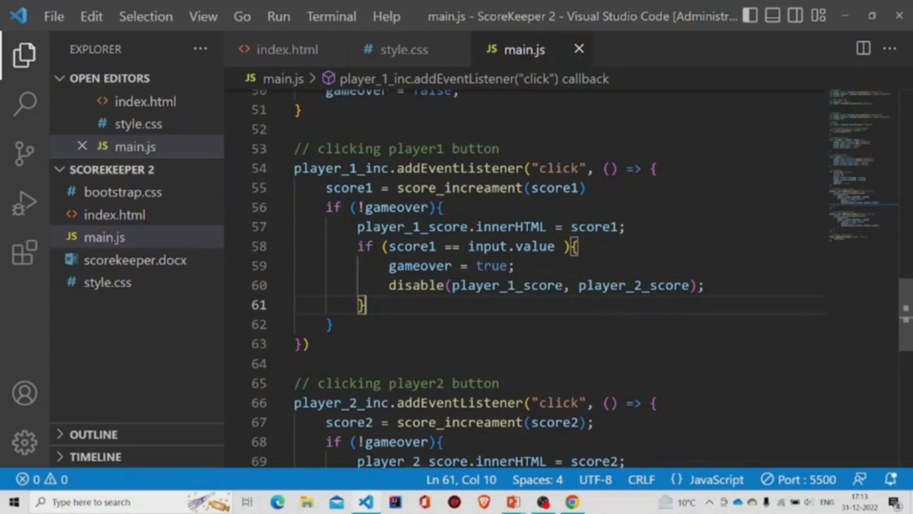
mouse_move(633, 285)
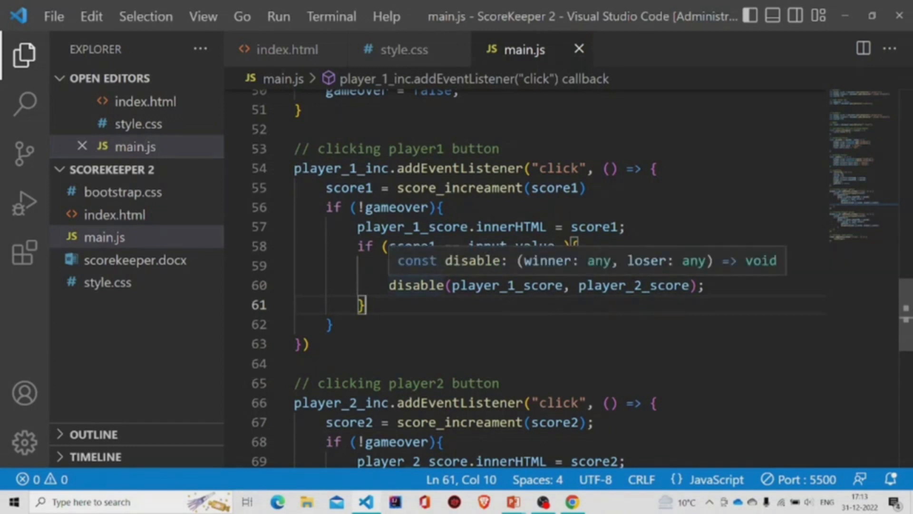
double_click(414, 285)
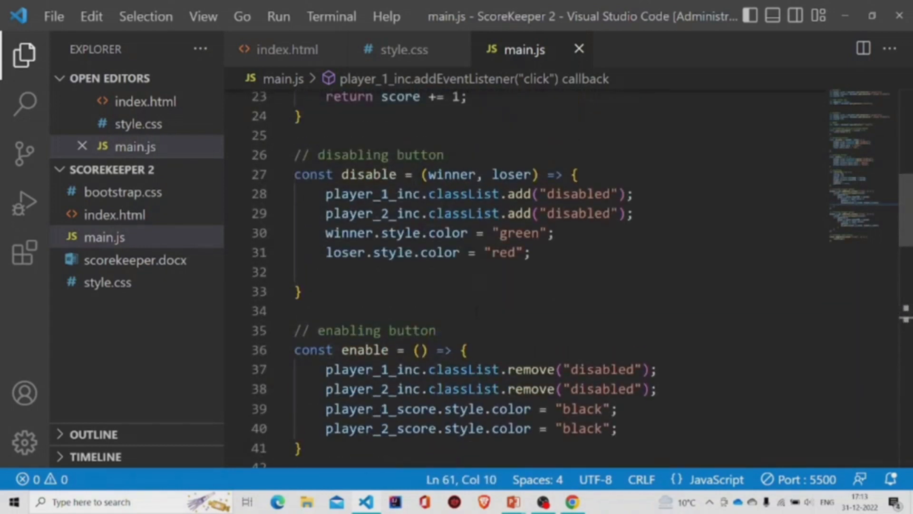
drag(326, 193, 326, 272)
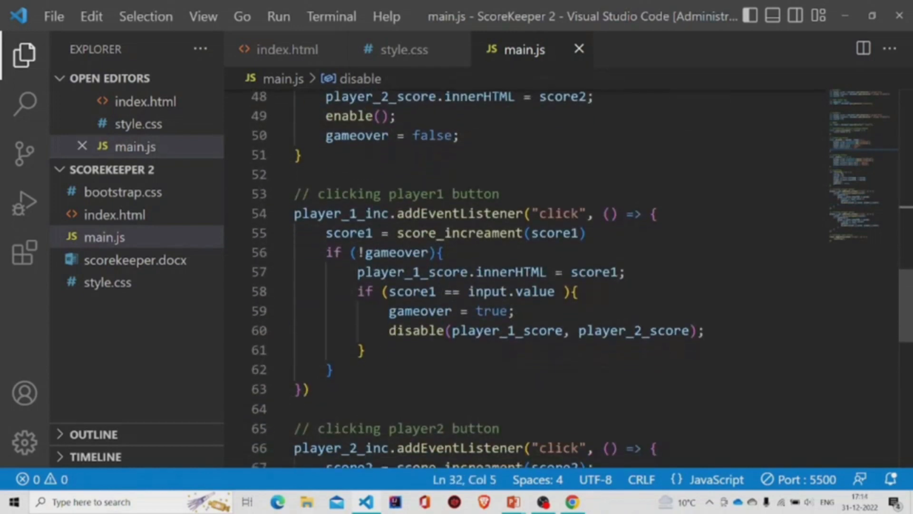
scroll(down, 3)
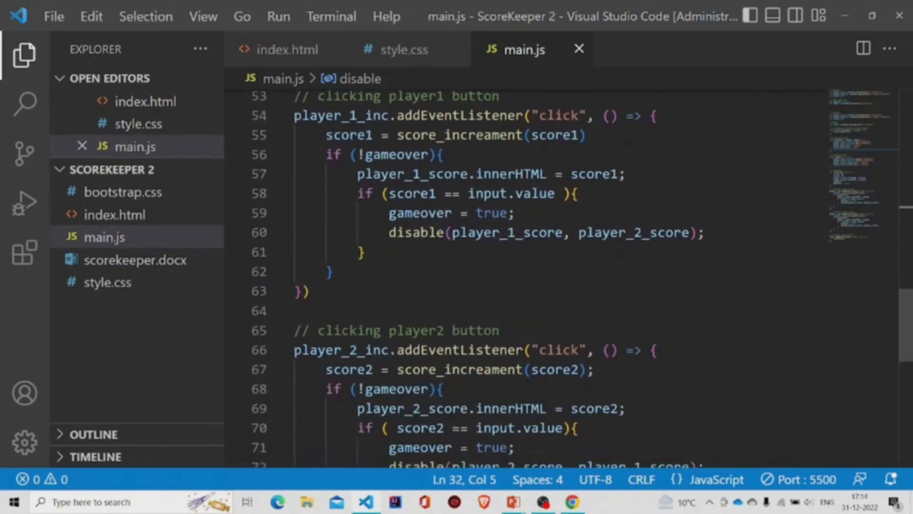
scroll(down, 3)
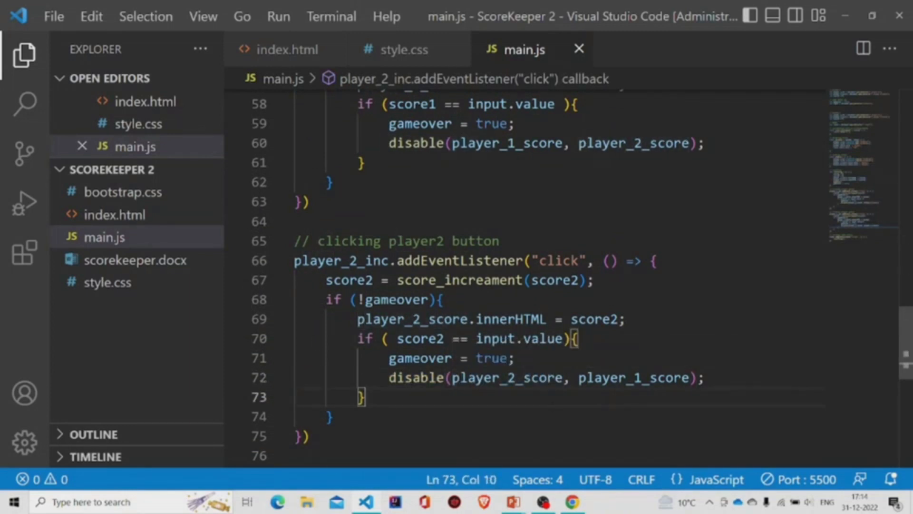
double_click(506, 377)
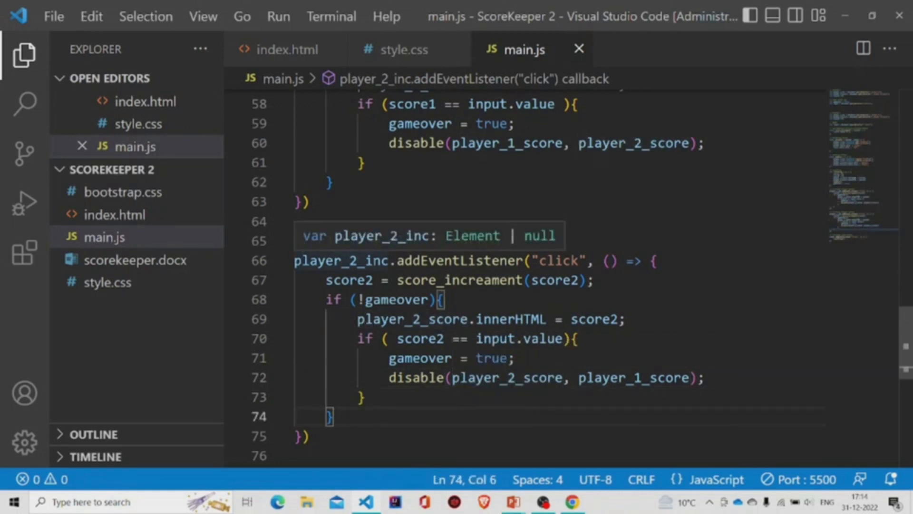
text(// clicking player2 button)
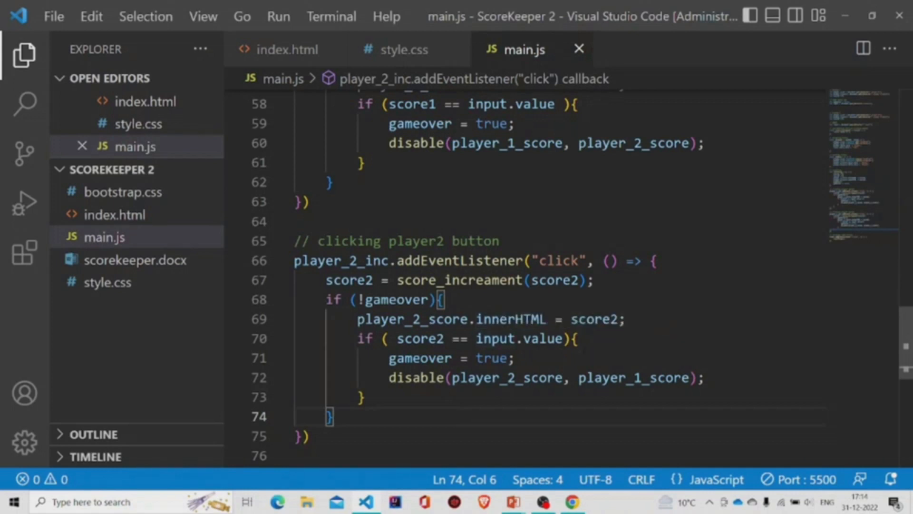
scroll(down, 3)
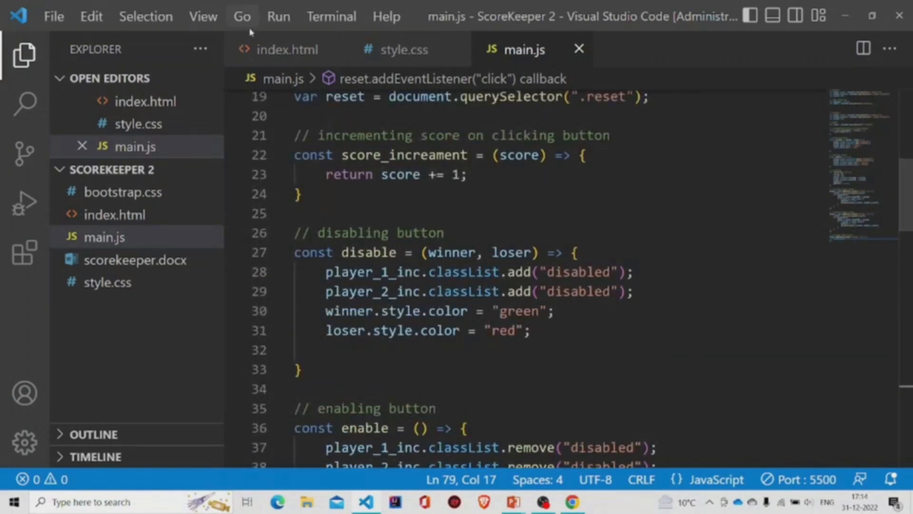
right_click(115, 215)
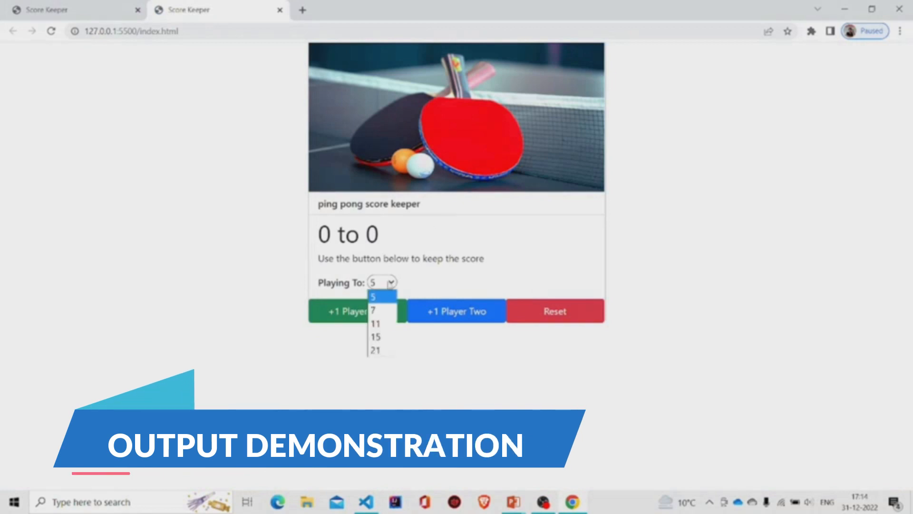
- Set Playing To 7, award points until Player Two wins, then reset to 0 to 0
click(373, 309)
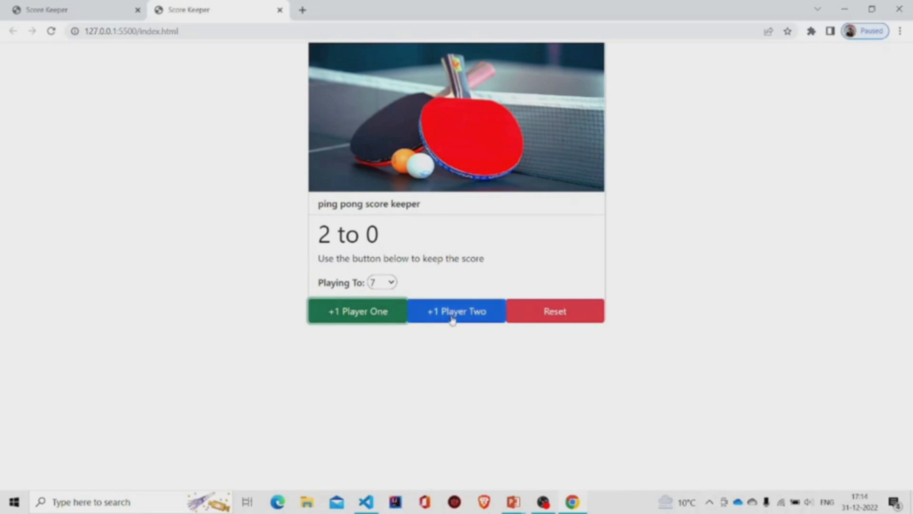
click(456, 310)
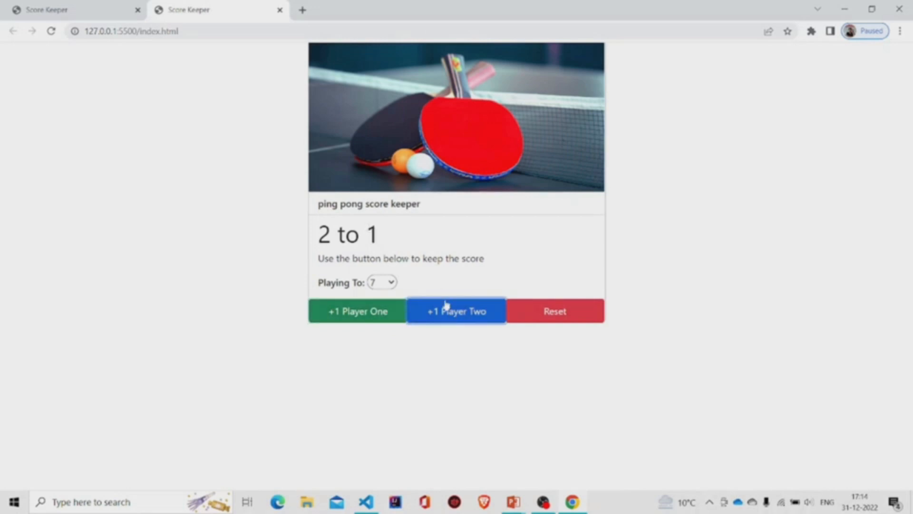
click(456, 311)
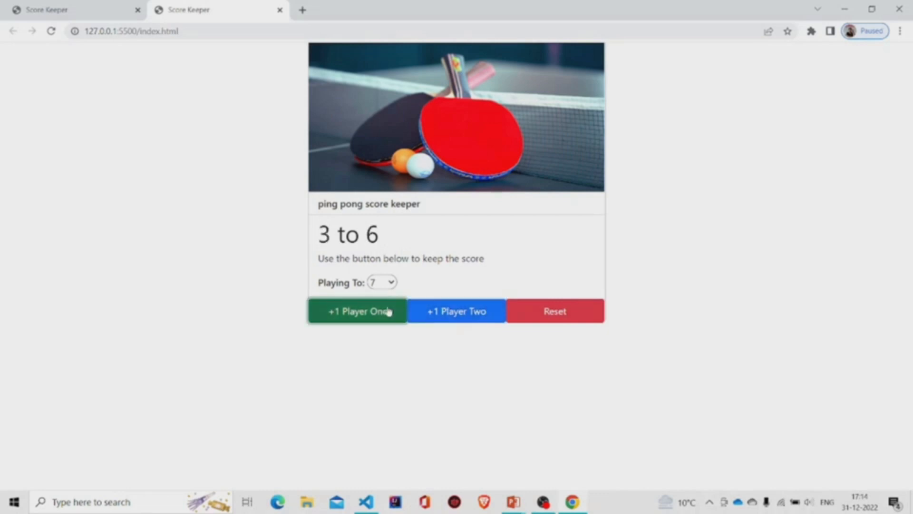
click(357, 310)
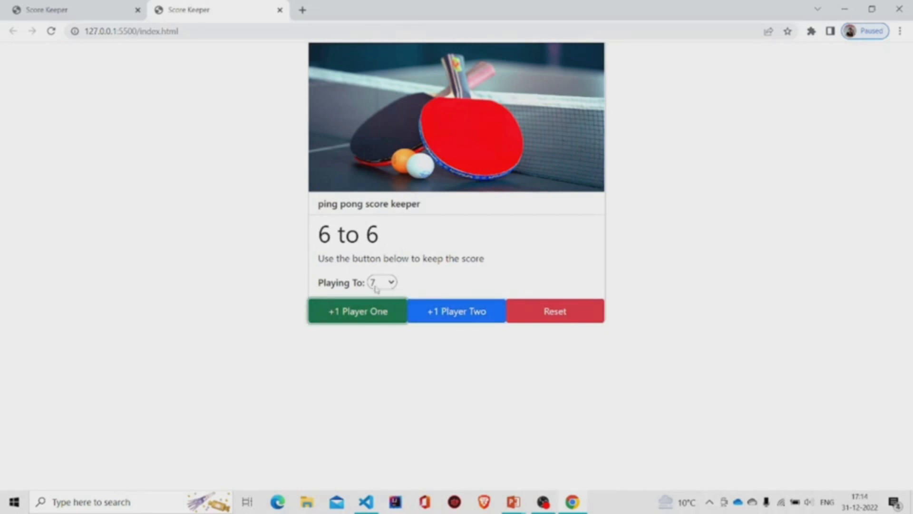
click(456, 310)
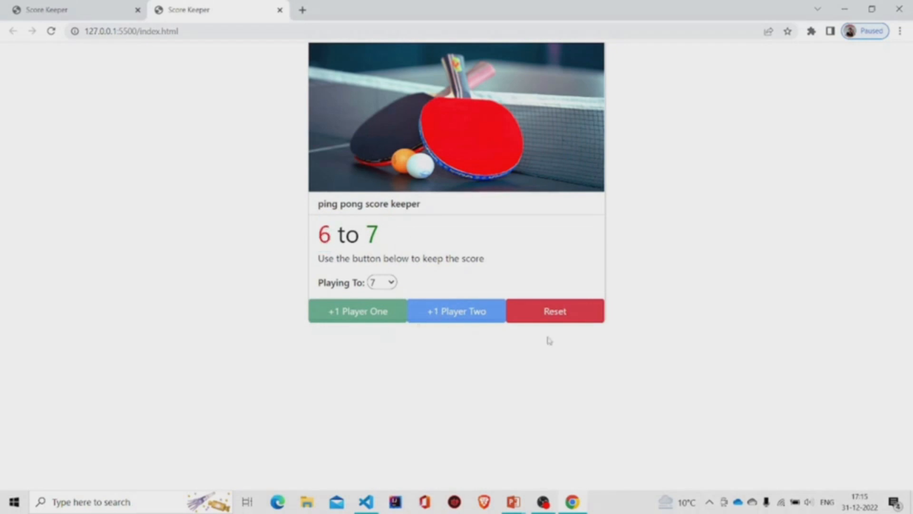
click(553, 311)
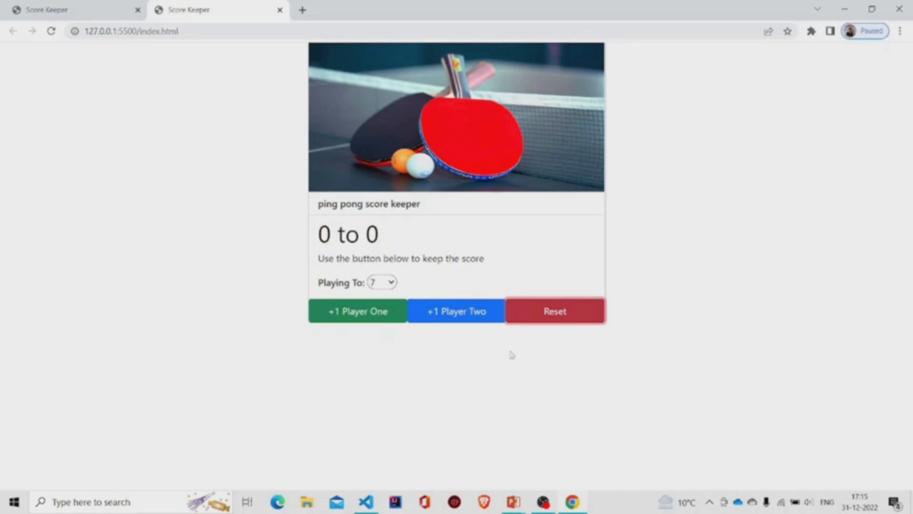